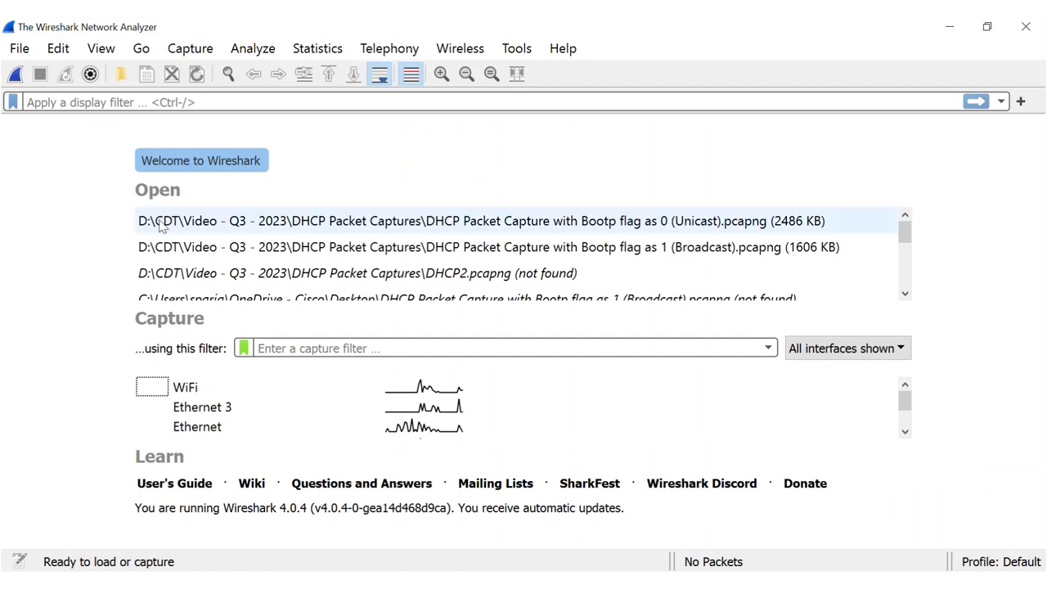
Start a live capture on the Ethernet interface from the Wireshark welcome screen.
left_click(352, 271)
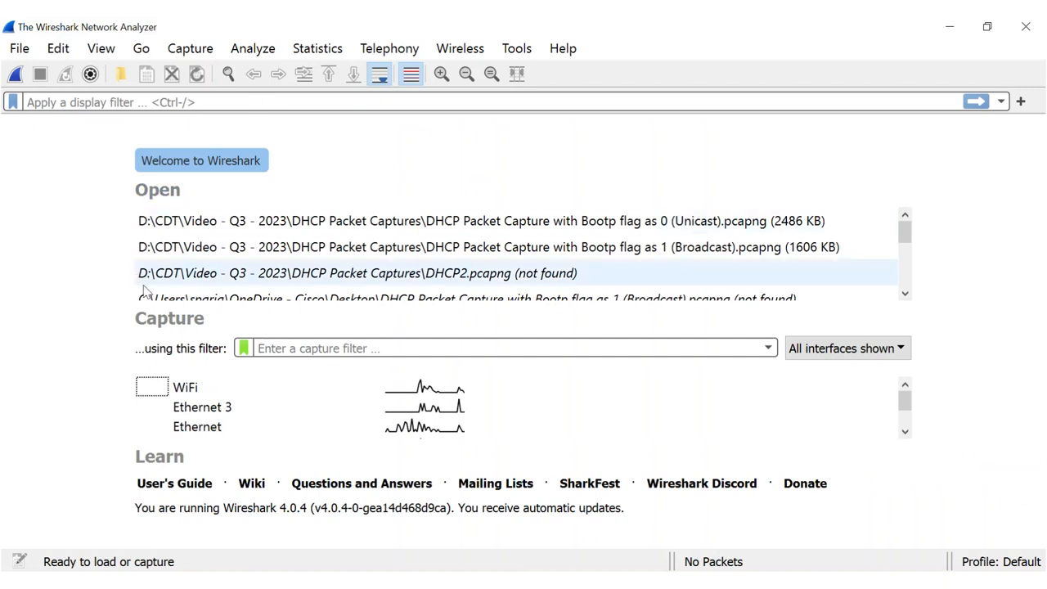
mouse_move(239, 424)
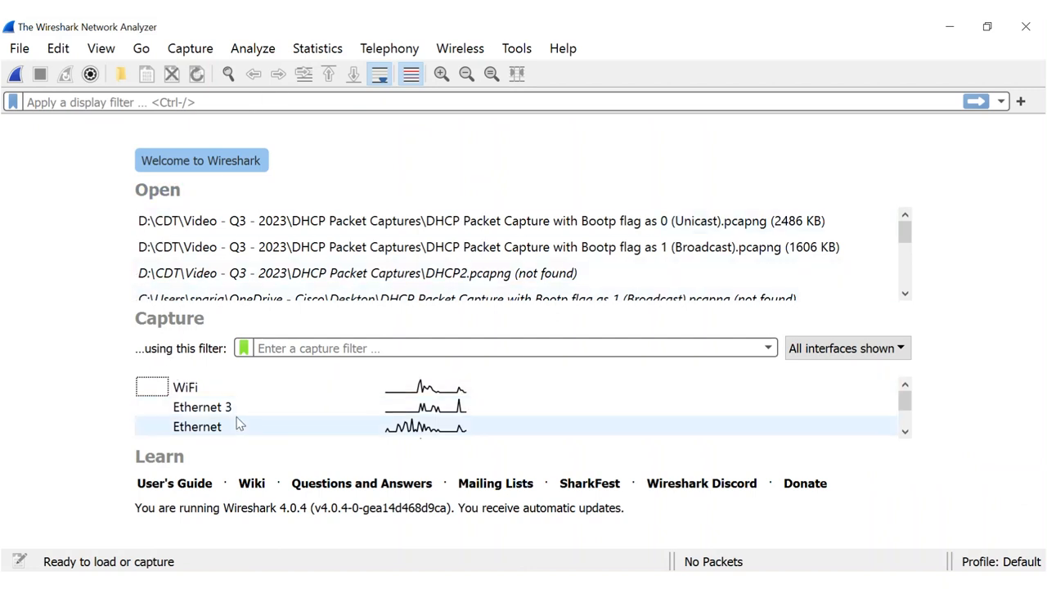
mouse_move(203, 406)
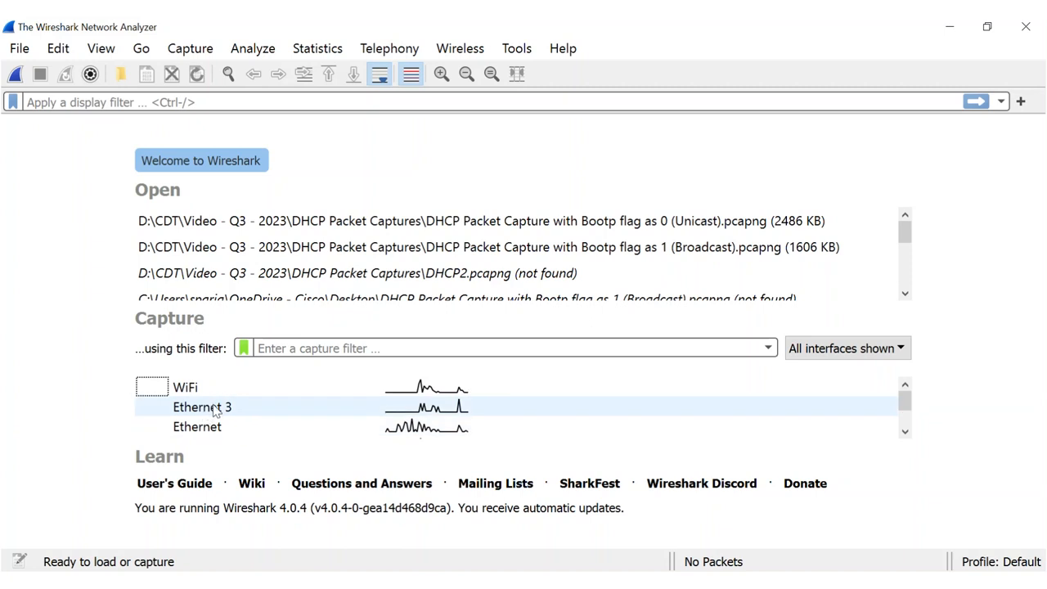
mouse_move(203, 406)
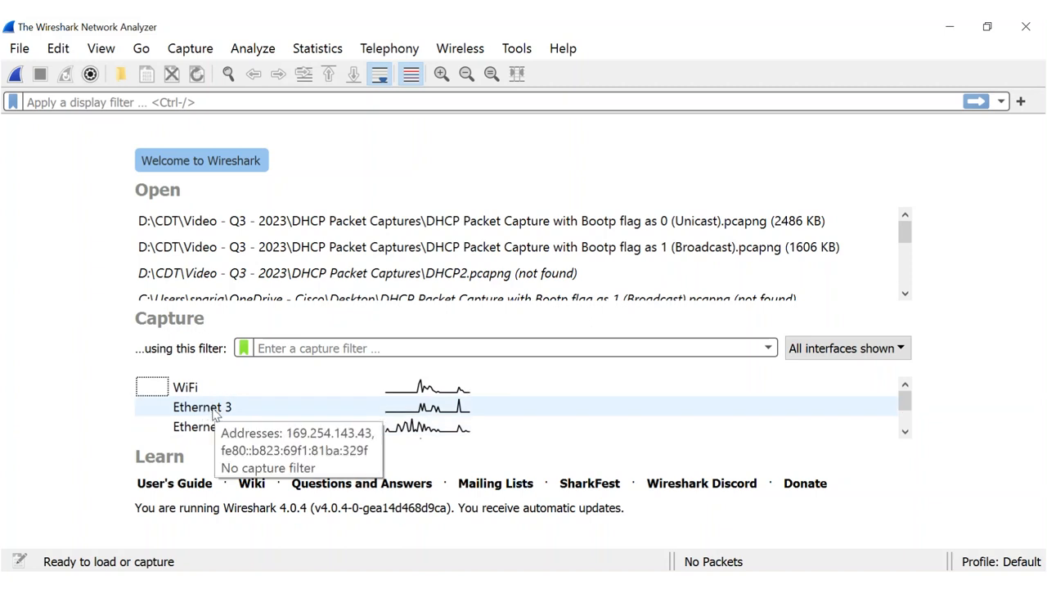
mouse_move(204, 472)
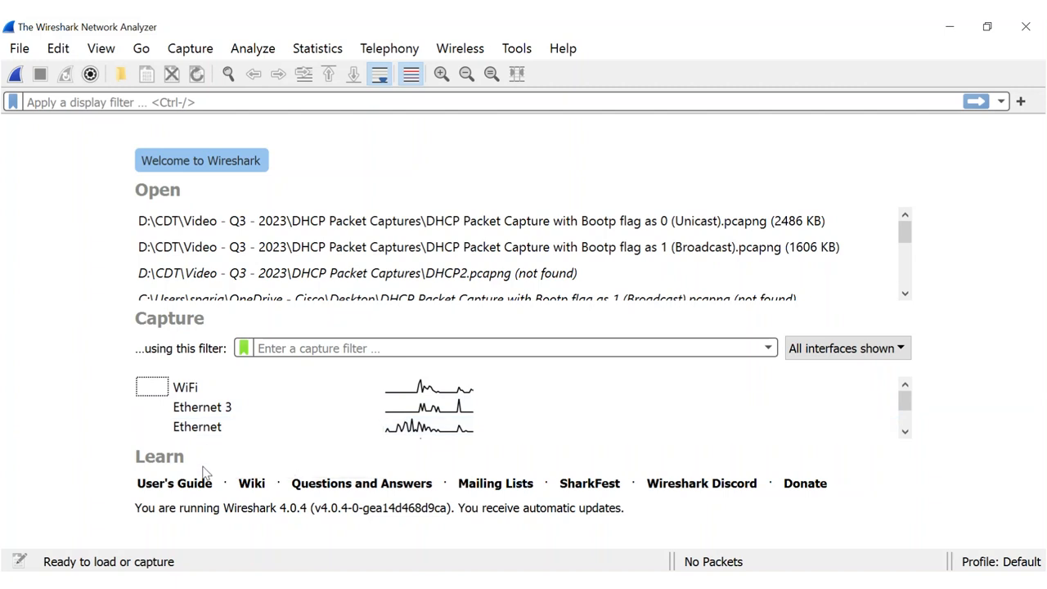
mouse_move(209, 455)
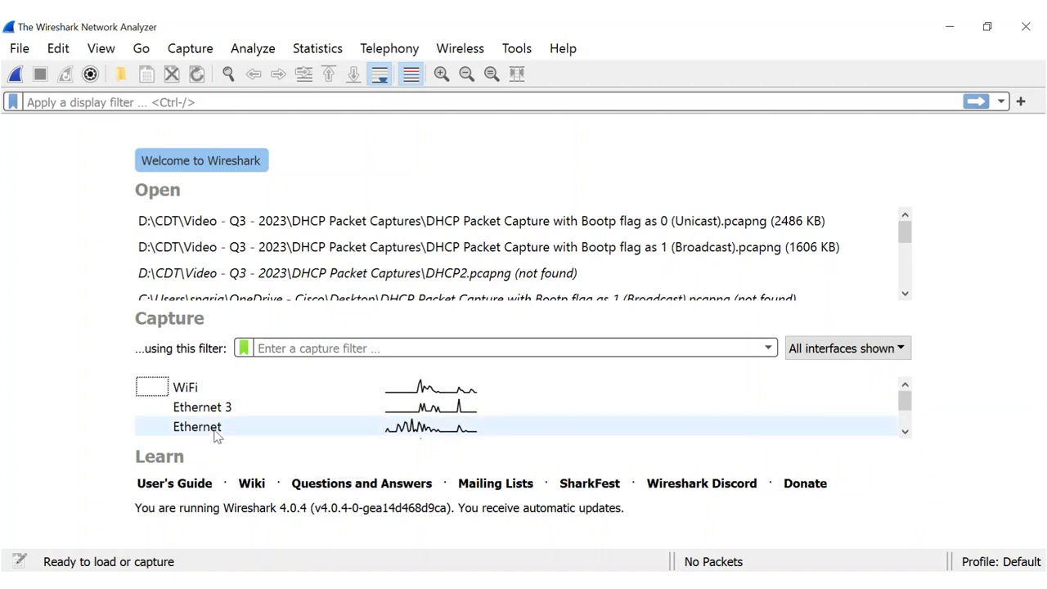
mouse_move(211, 435)
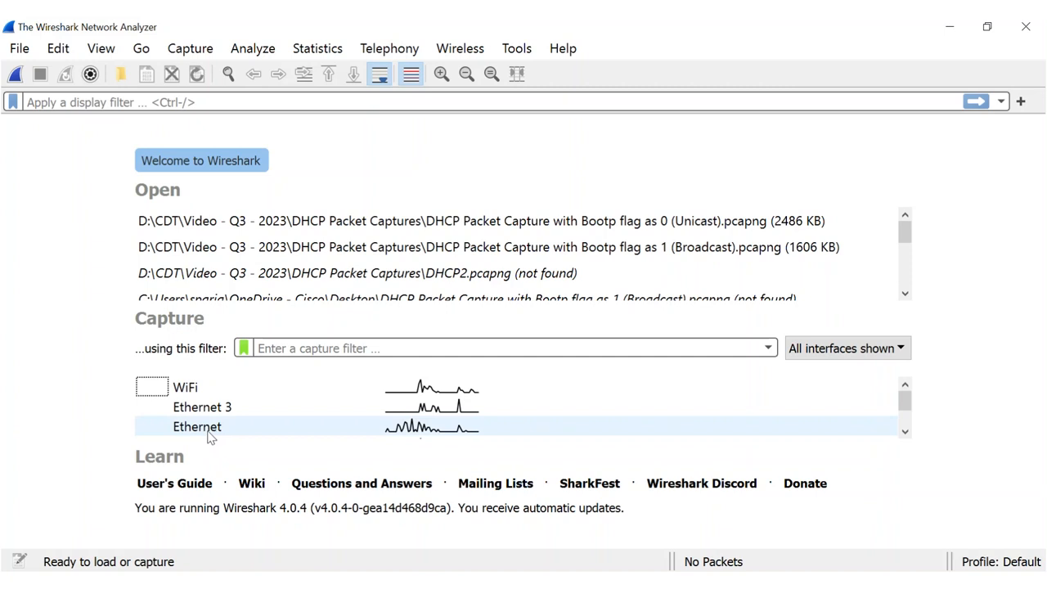
mouse_move(203, 406)
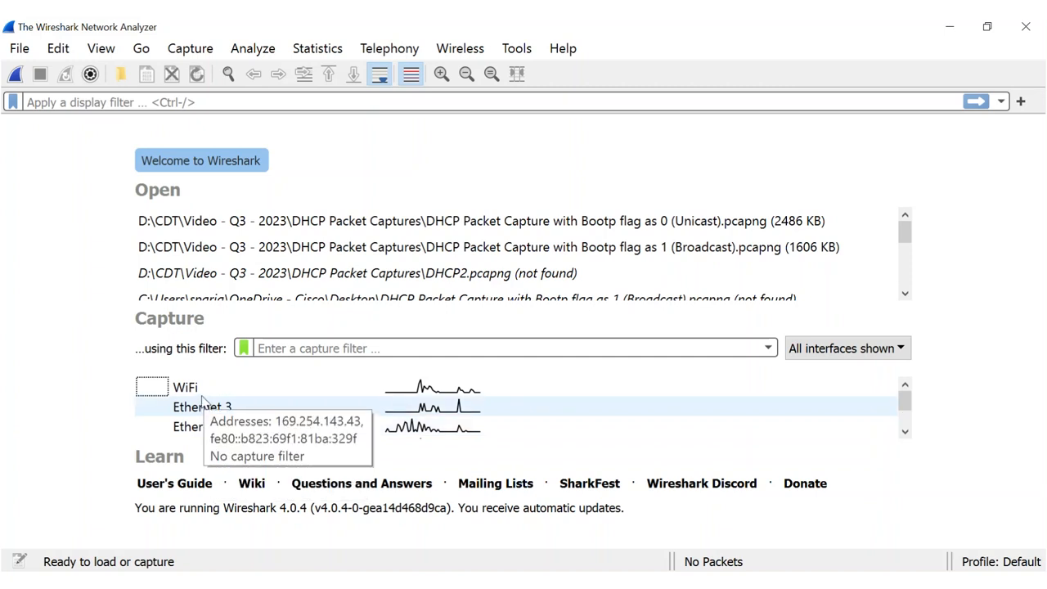
mouse_move(211, 463)
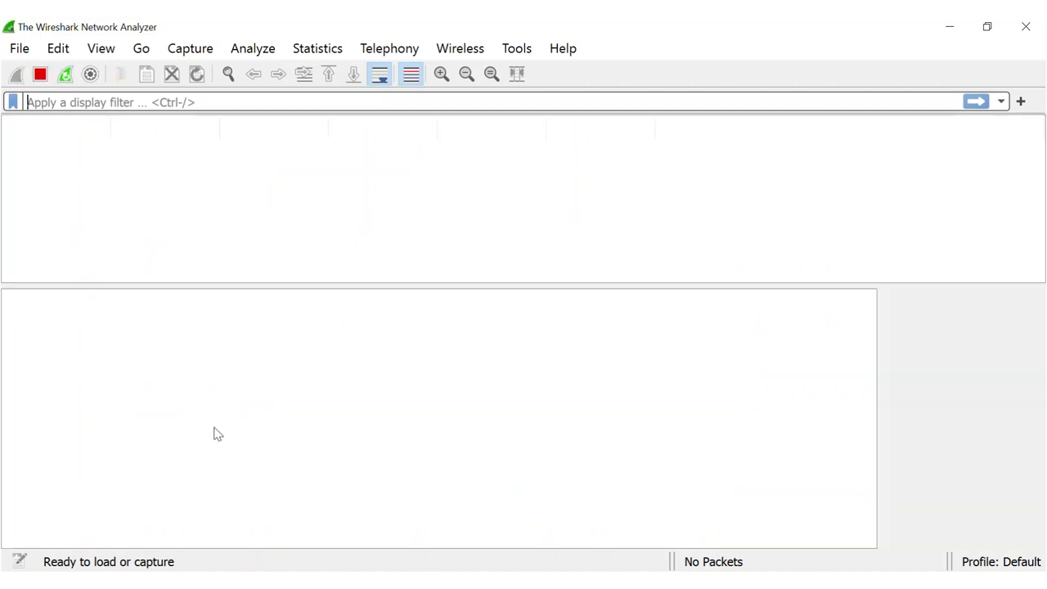
Stop the Ethernet capture at 46 packets and bring up the Capture menu.
left_click(15, 73)
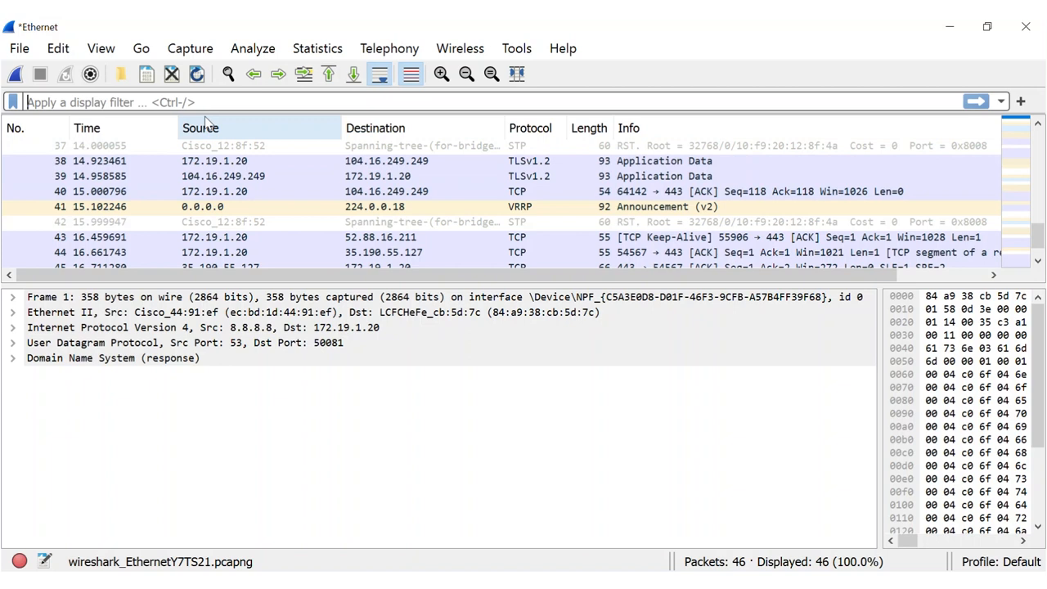
left_click(190, 49)
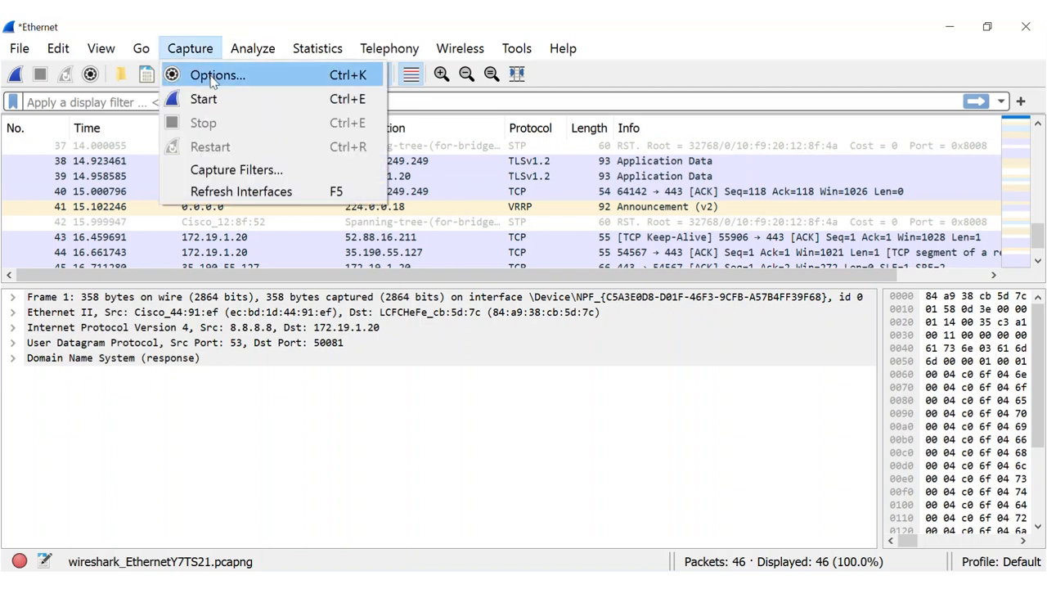
Start a live capture on the WiFi interface from the capture options.
left_click(216, 75)
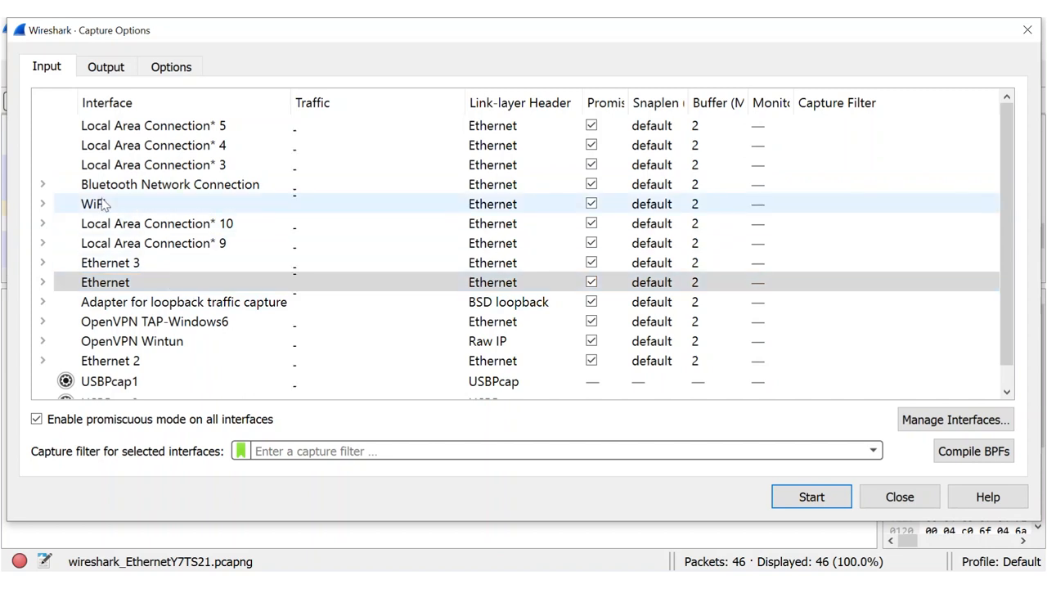
left_click(812, 497)
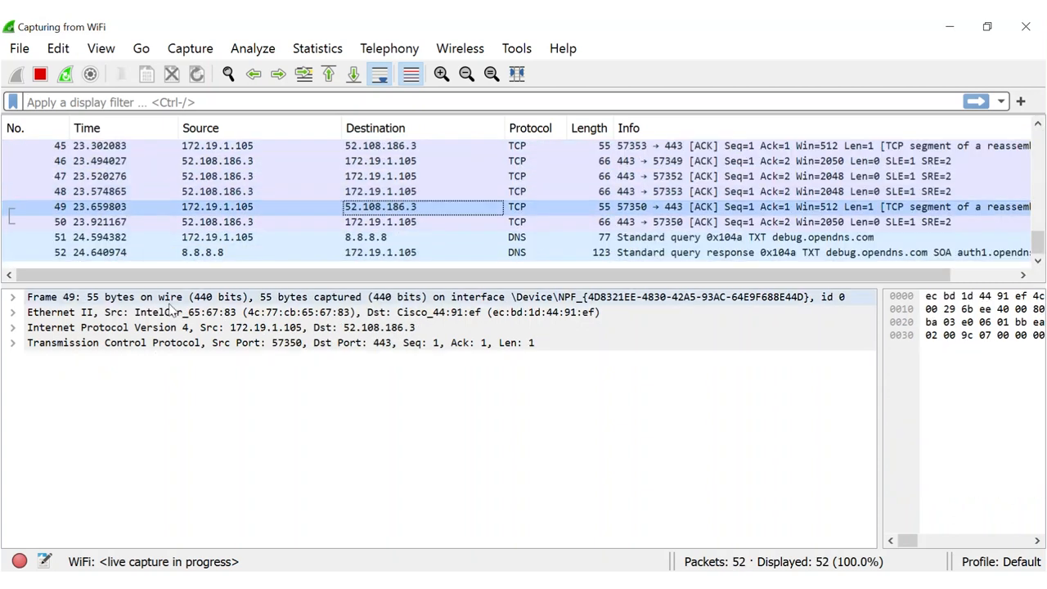
left_click(13, 343)
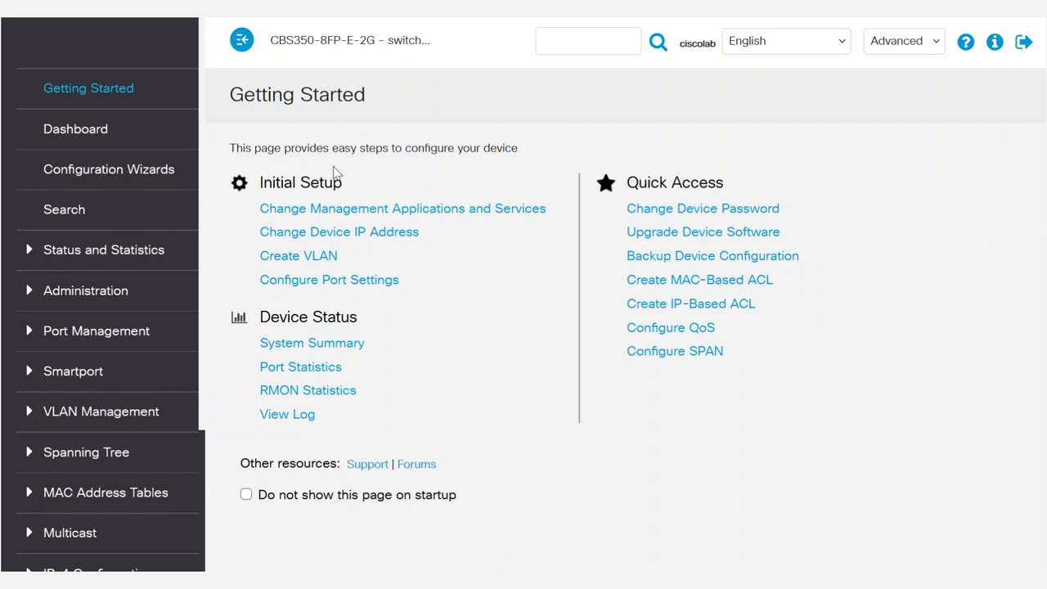
mouse_move(314, 121)
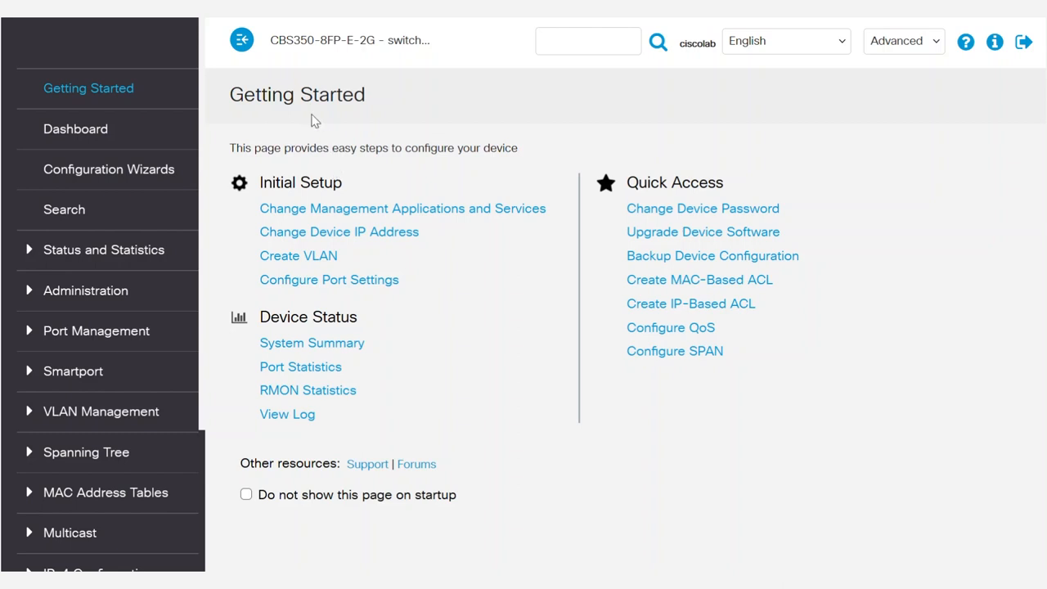
mouse_move(316, 64)
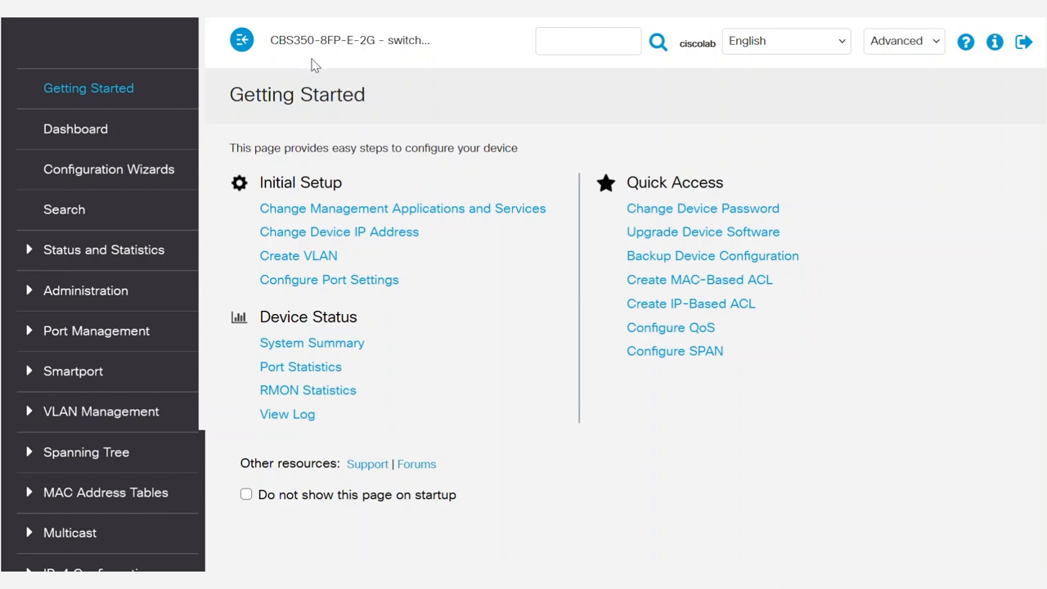
mouse_move(295, 77)
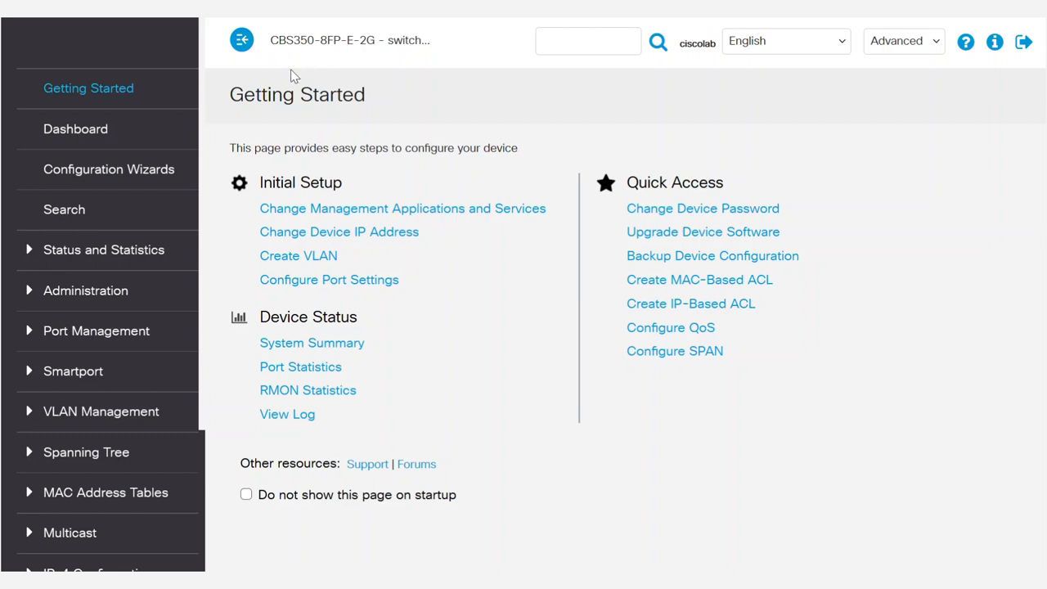
mouse_move(180, 252)
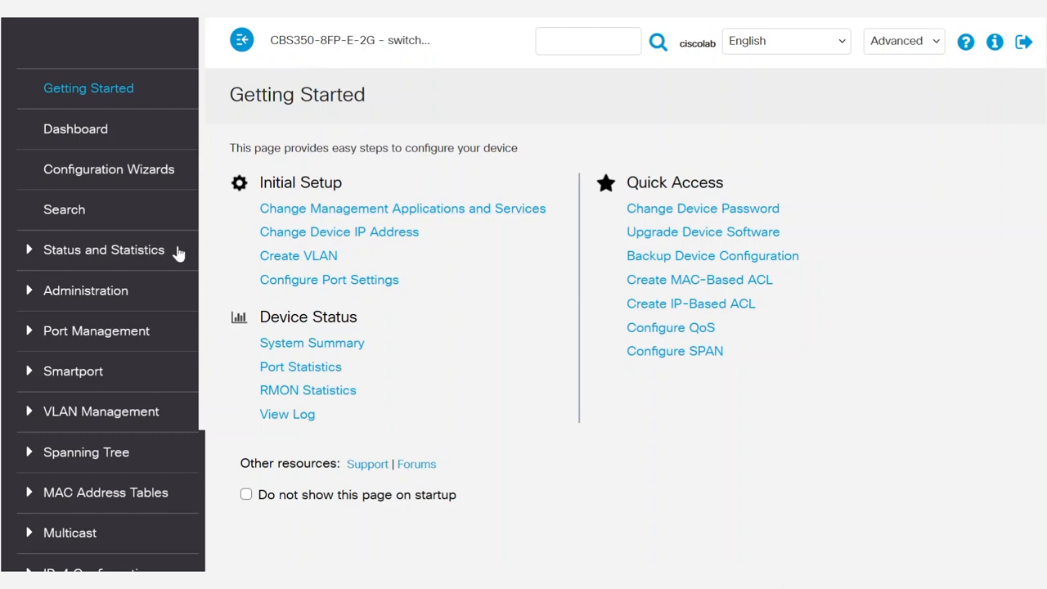
mouse_move(96, 260)
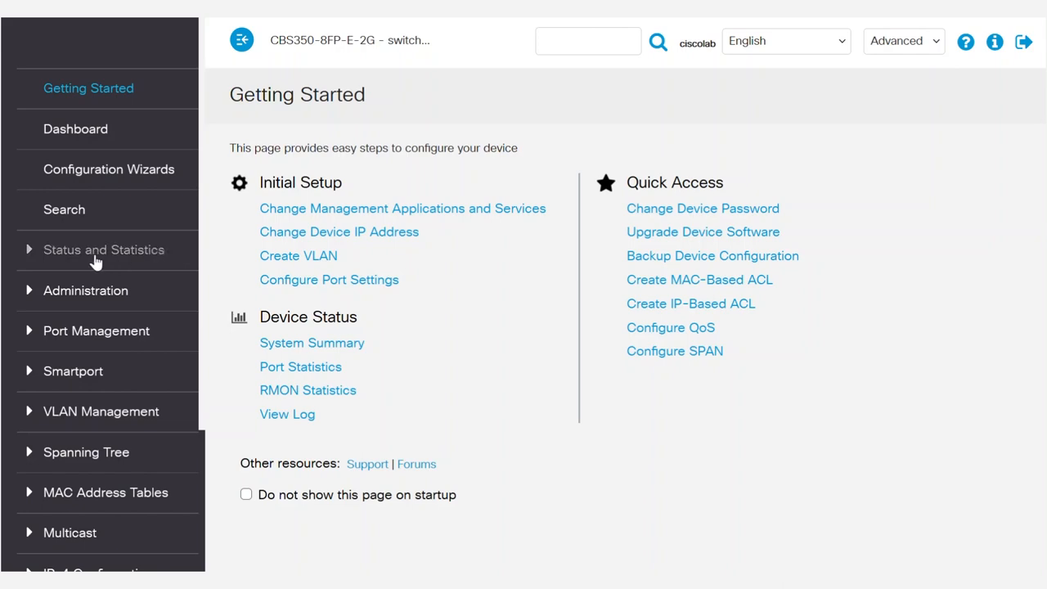
Show the System Summary page under Status and Statistics on the switch.
left_click(105, 249)
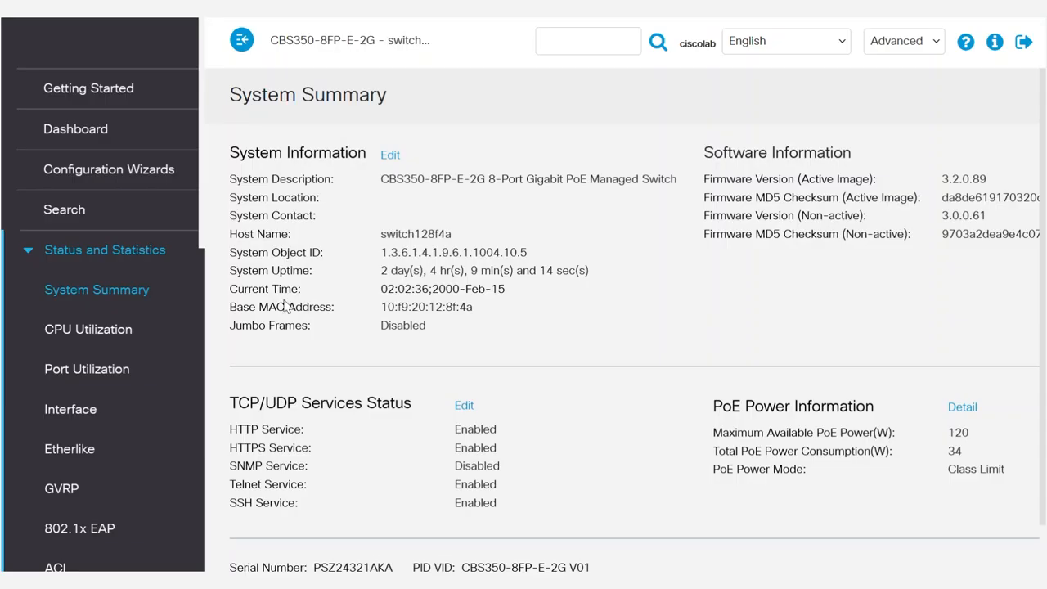
mouse_move(919, 66)
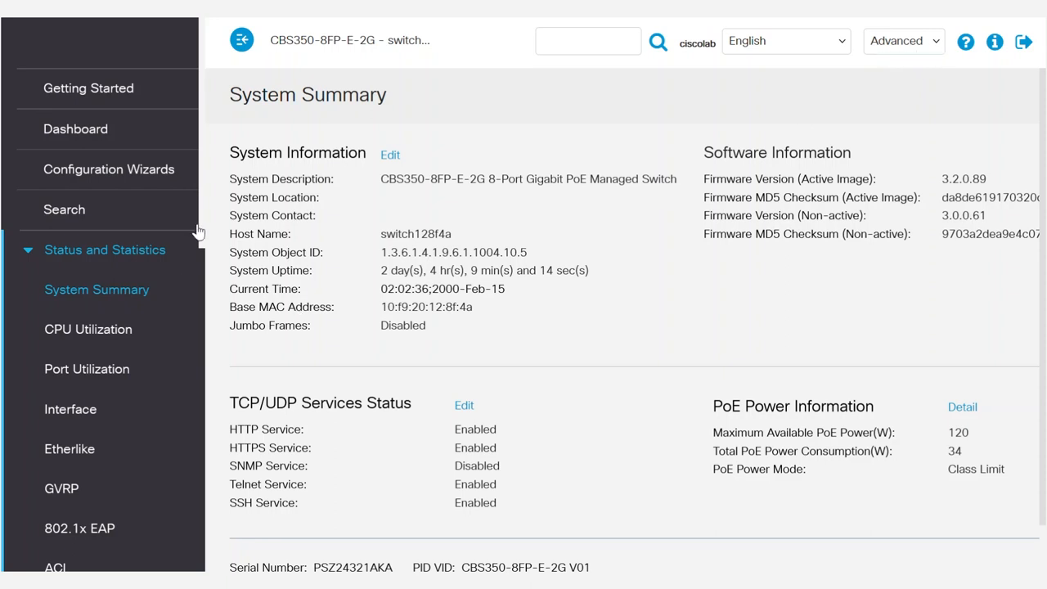
Begin adding a new SPAN session destination from the Session Destinations page.
scroll("down", 3)
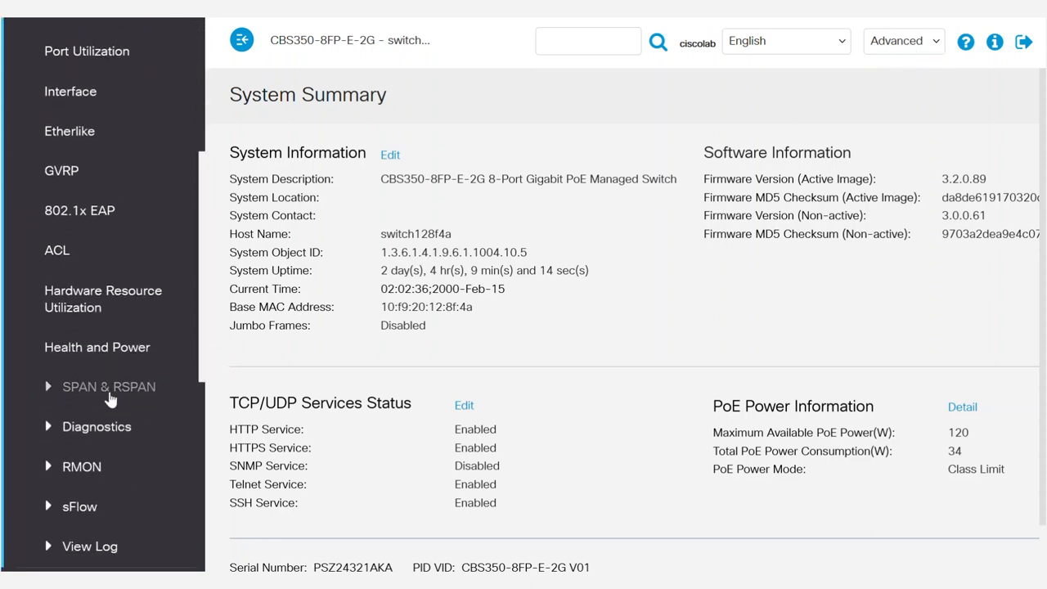
left_click(108, 386)
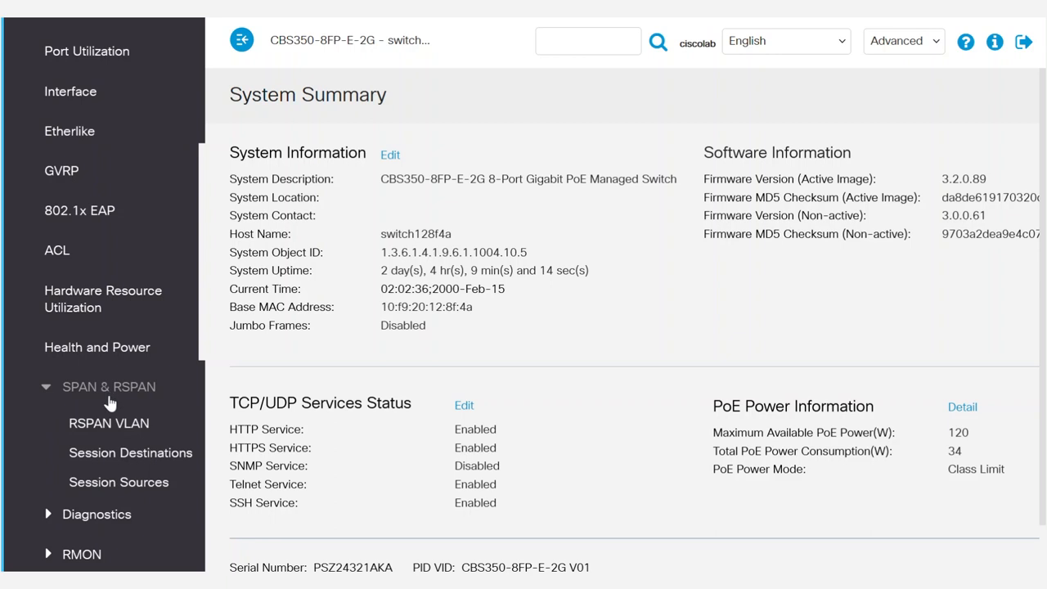
mouse_move(160, 409)
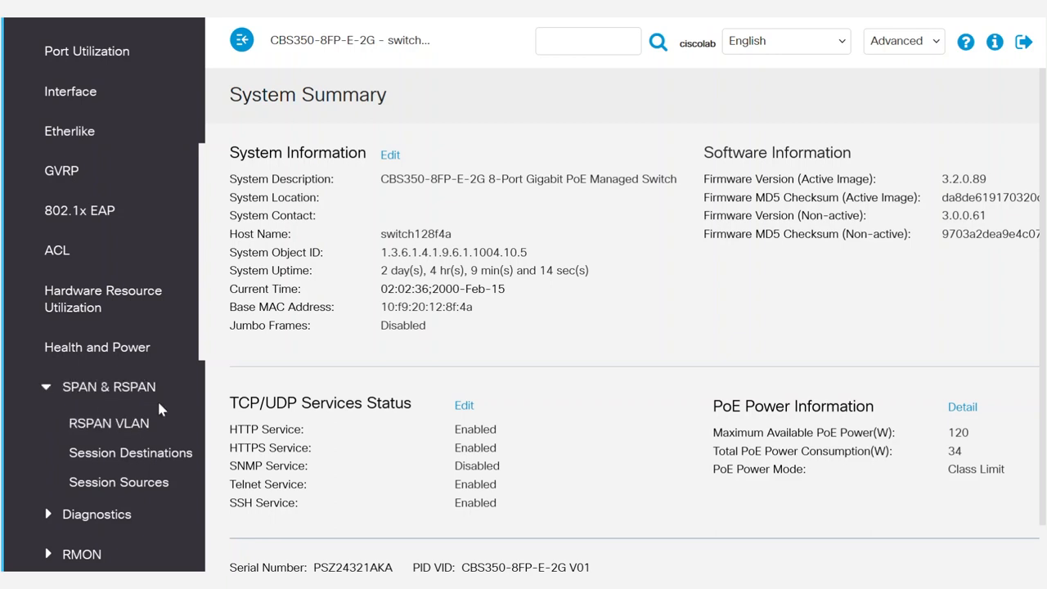
mouse_move(131, 452)
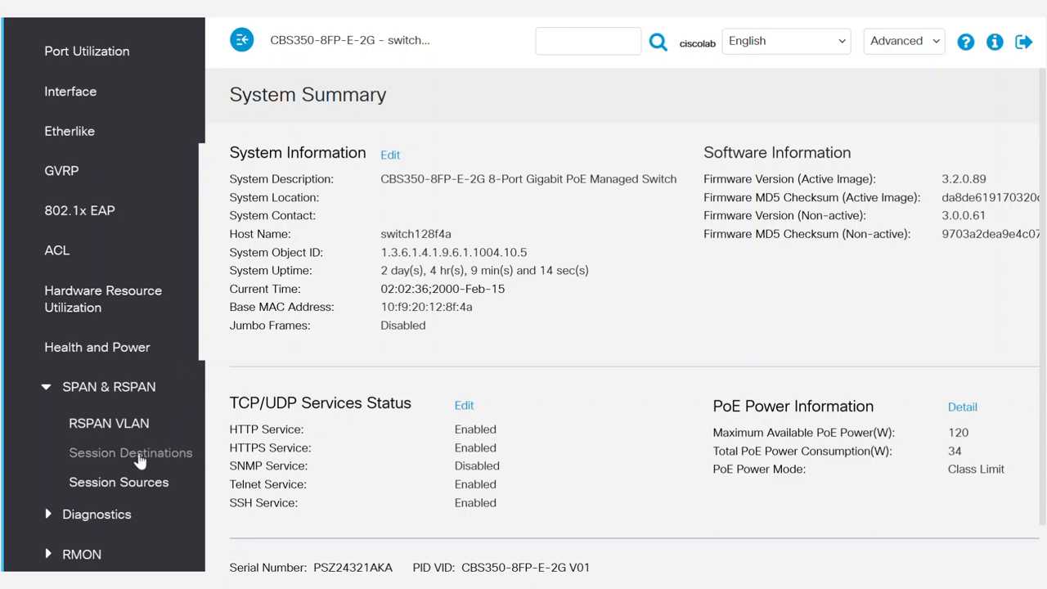
left_click(131, 451)
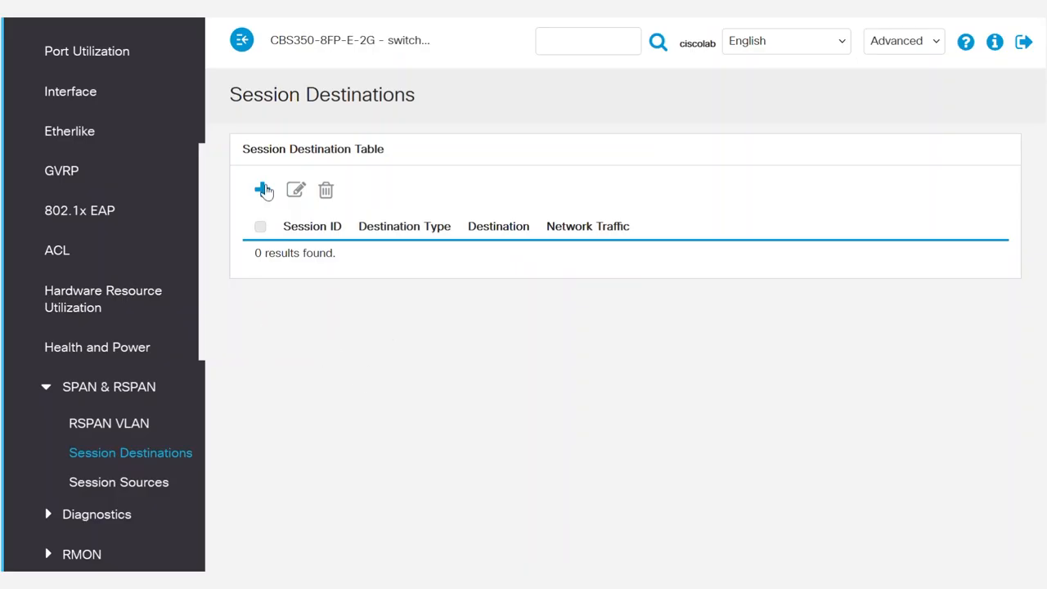
left_click(264, 190)
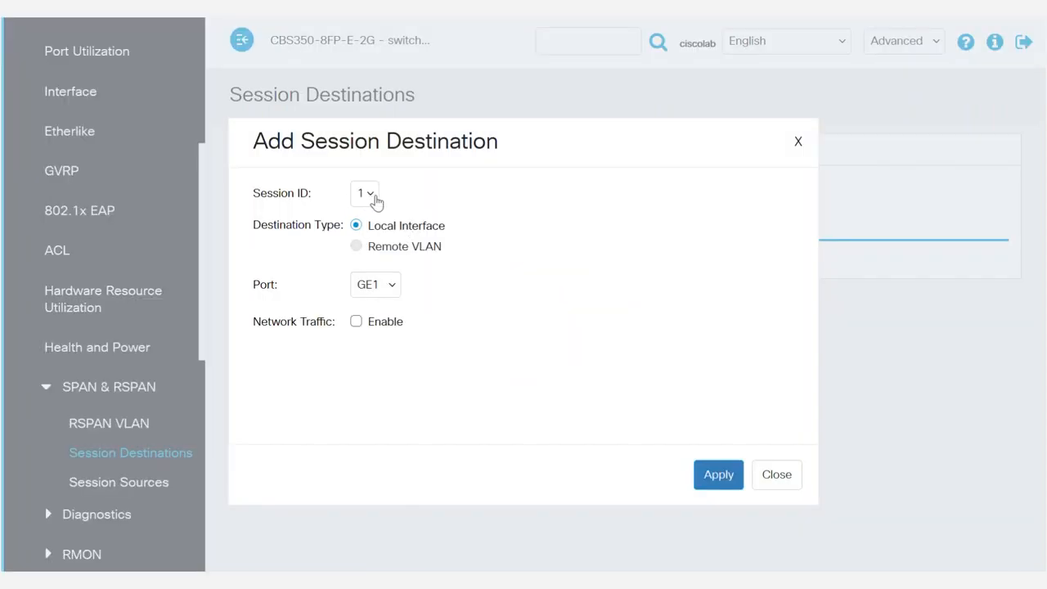
Save session 1 destination as local port GE8 with network traffic enabled.
left_click(363, 193)
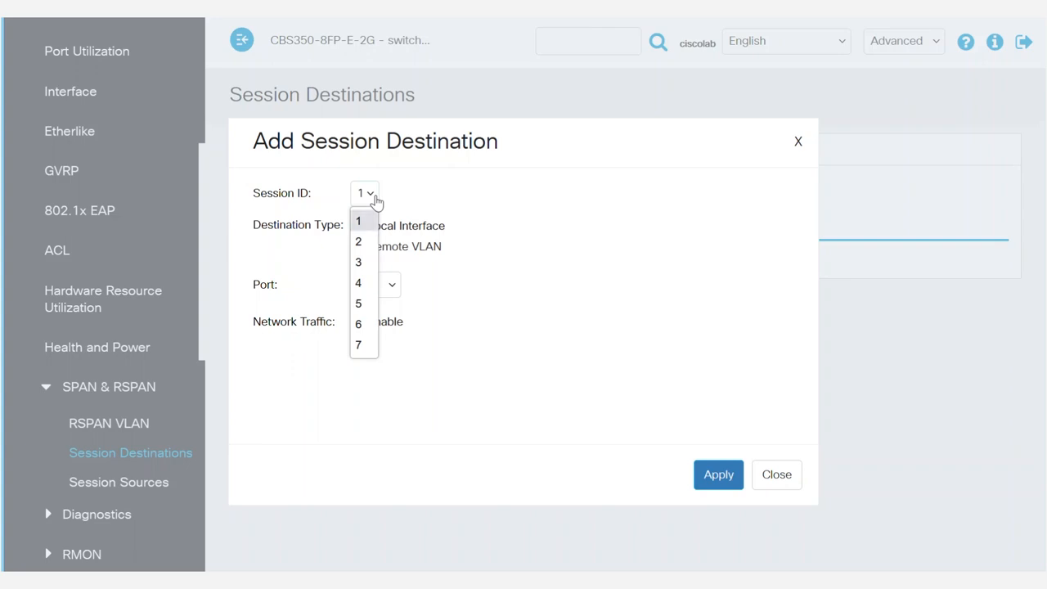
left_click(359, 220)
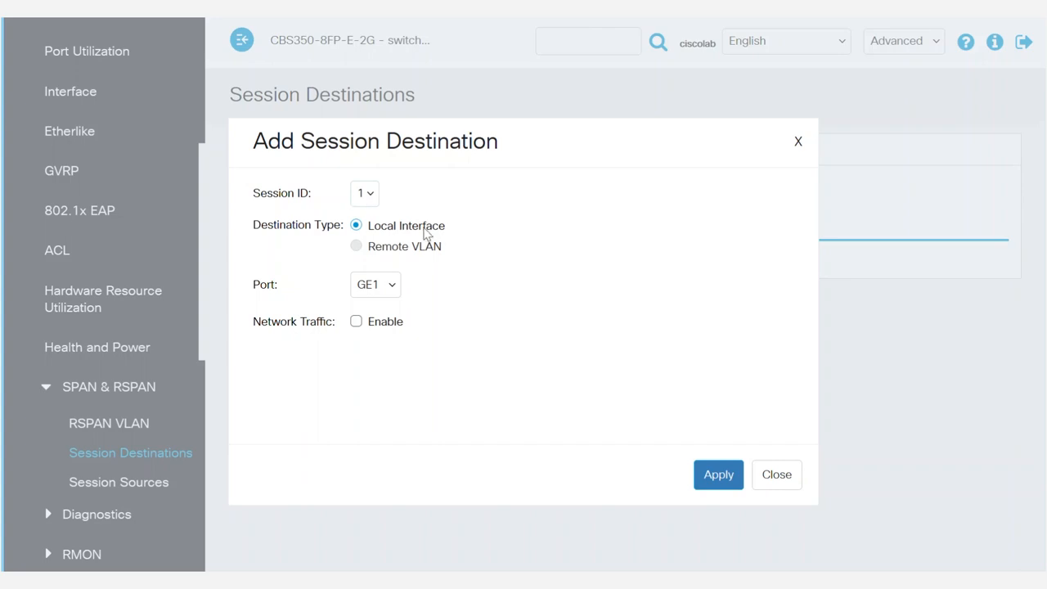
mouse_move(391, 236)
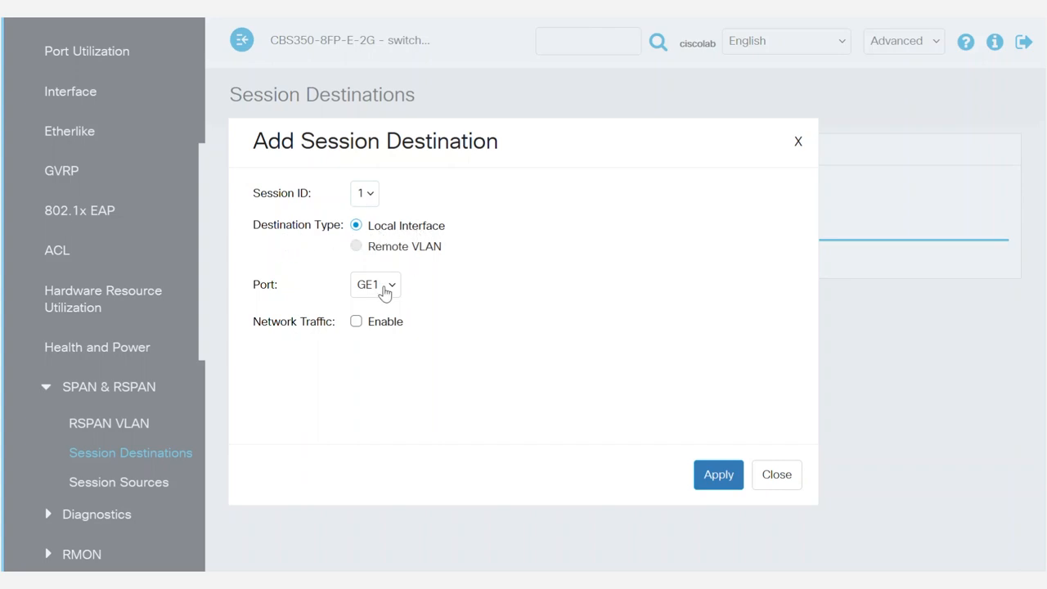
left_click(375, 285)
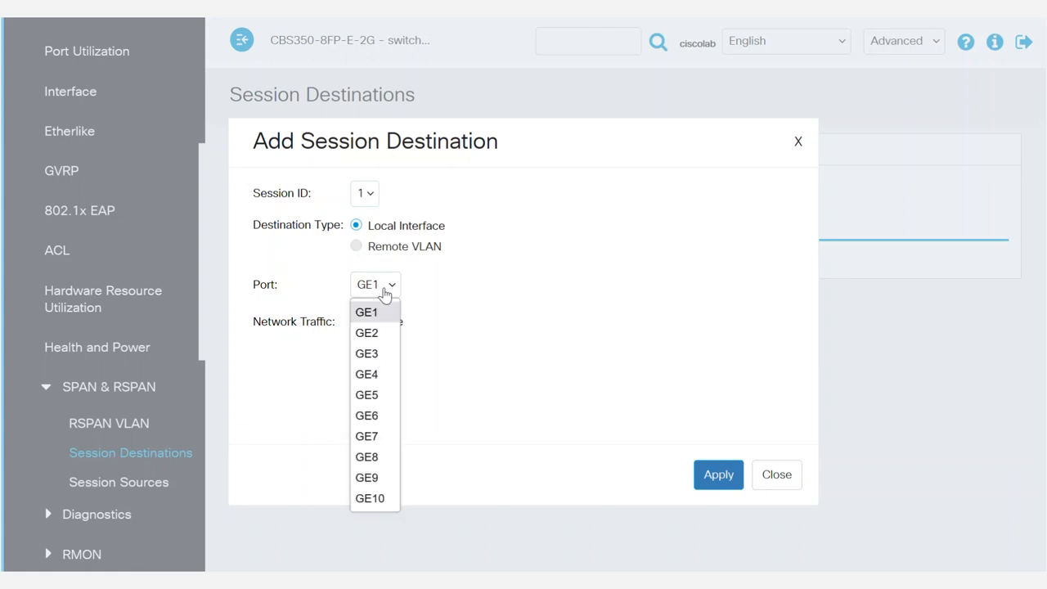
left_click(366, 456)
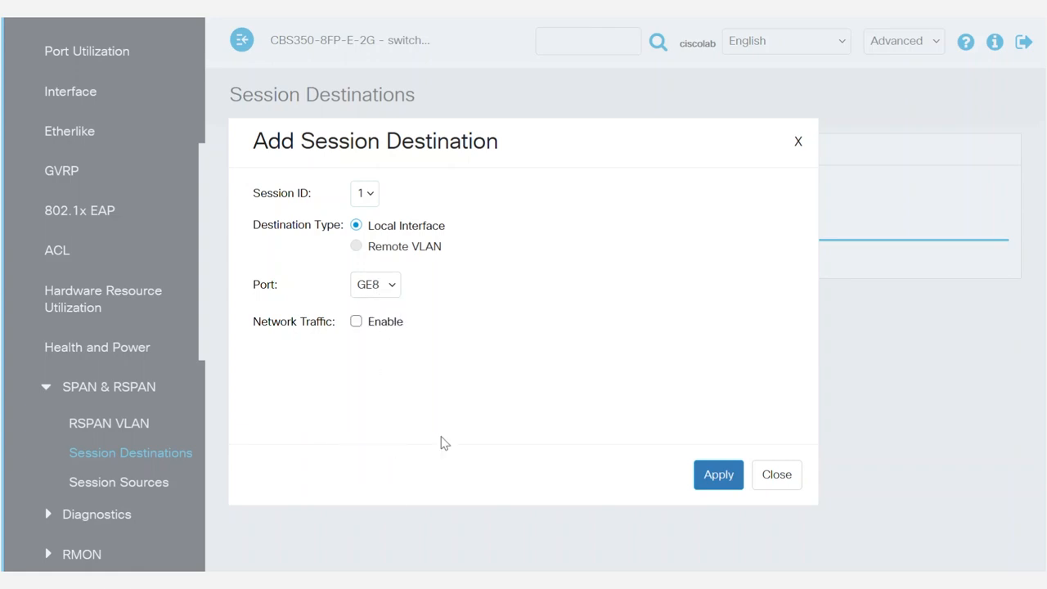
mouse_move(402, 298)
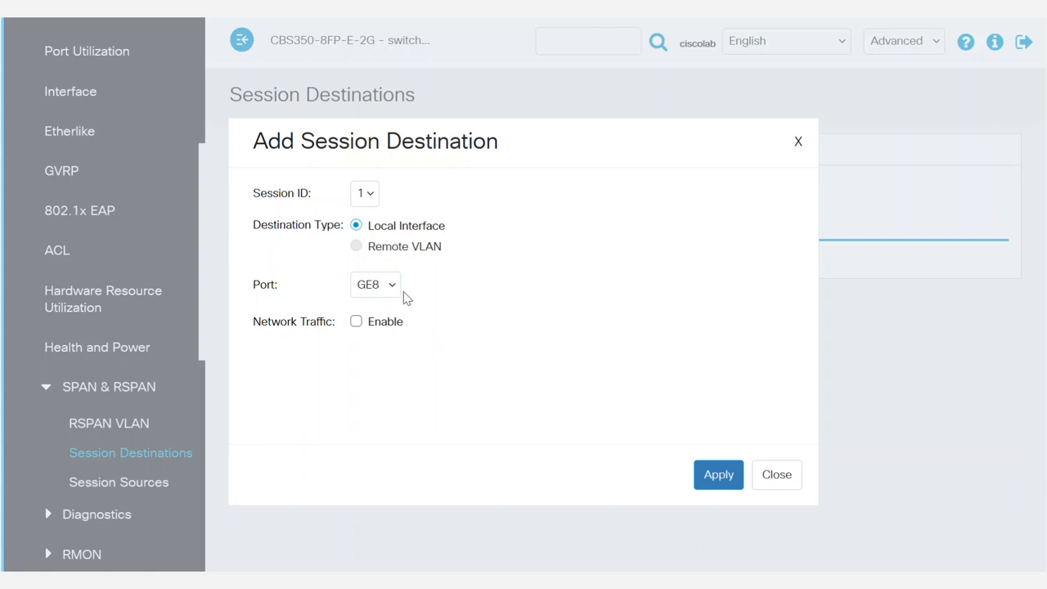
mouse_move(357, 336)
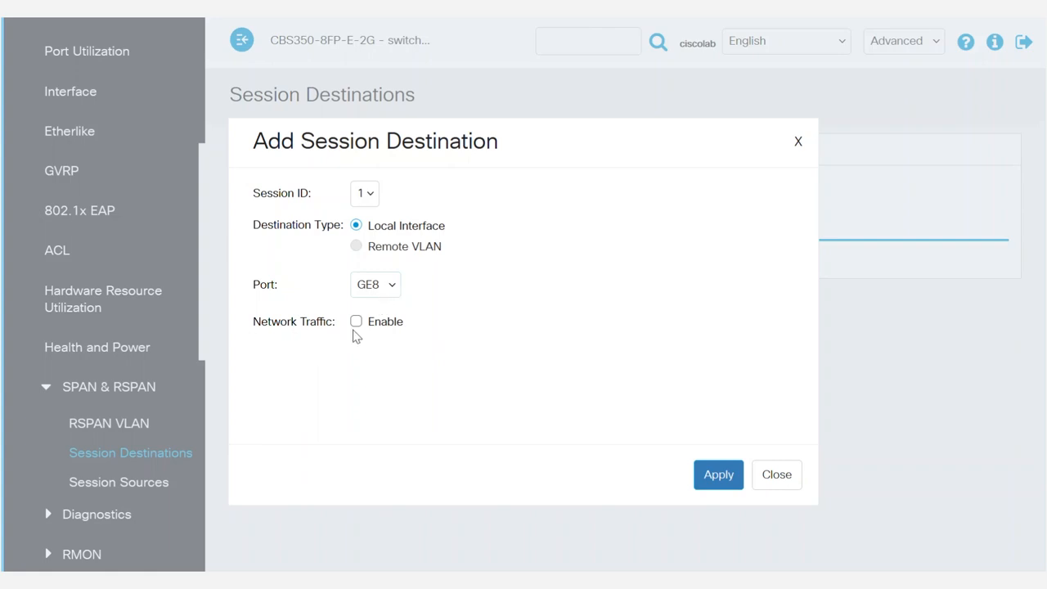
left_click(357, 321)
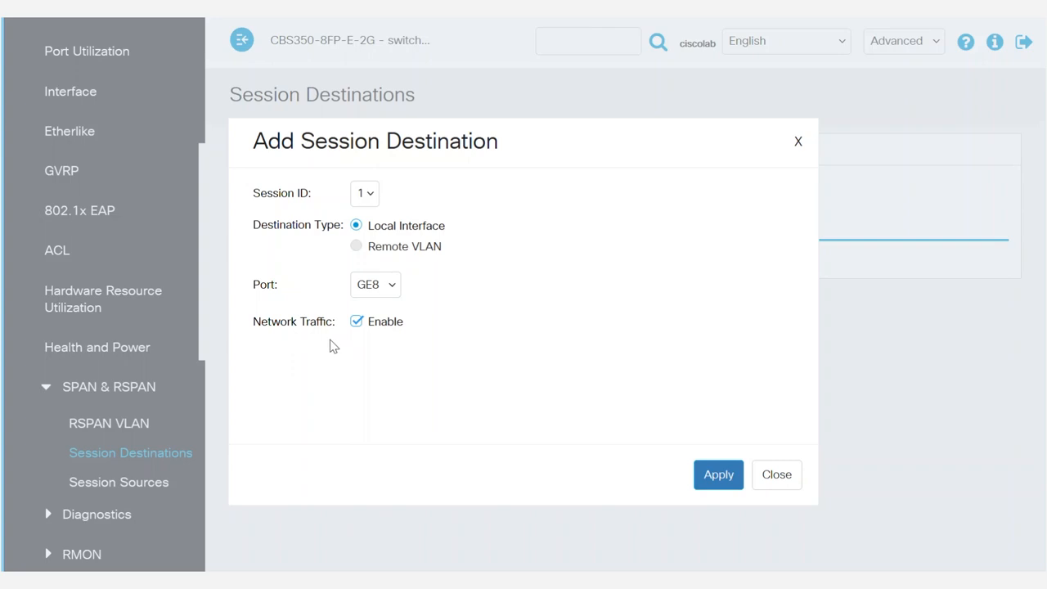
mouse_move(412, 375)
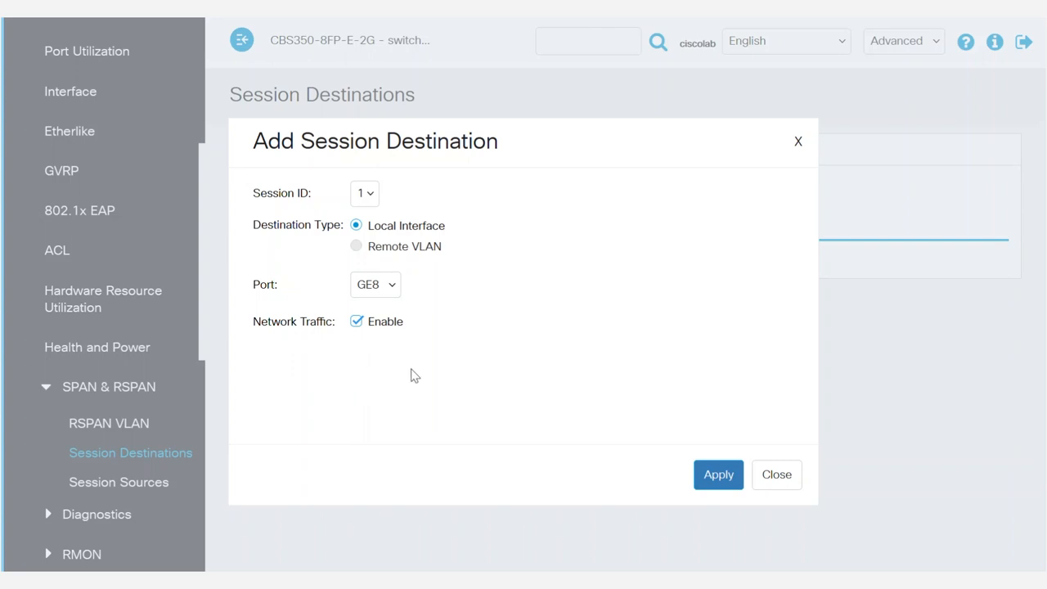
mouse_move(448, 337)
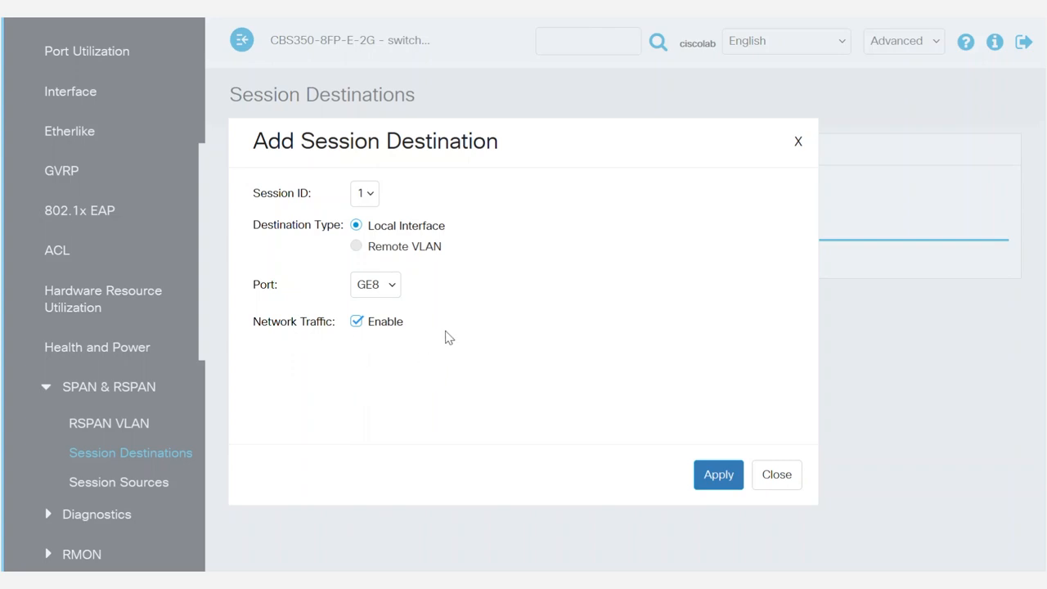
mouse_move(450, 334)
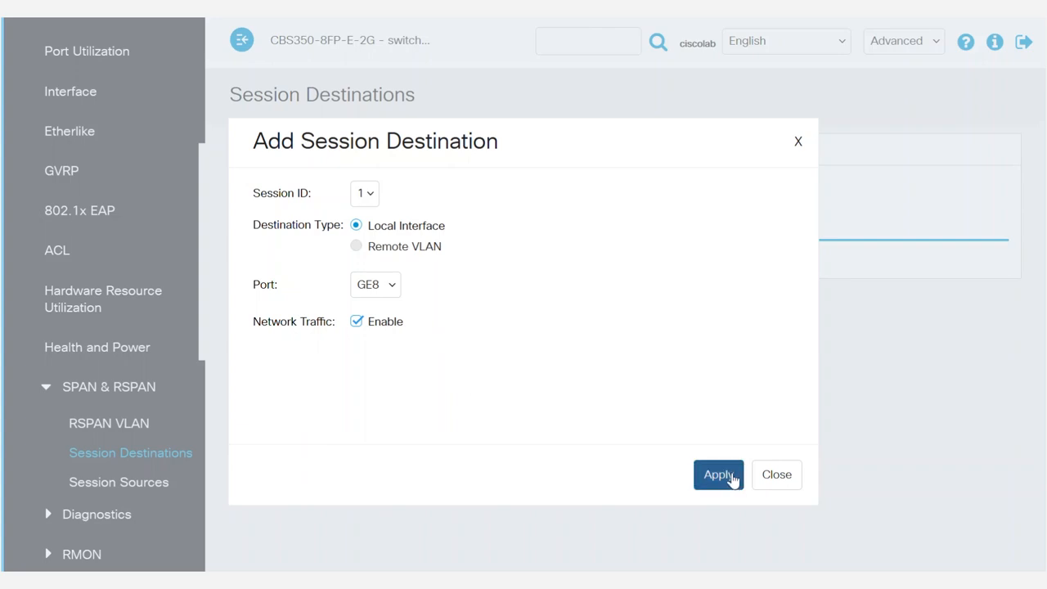
left_click(717, 474)
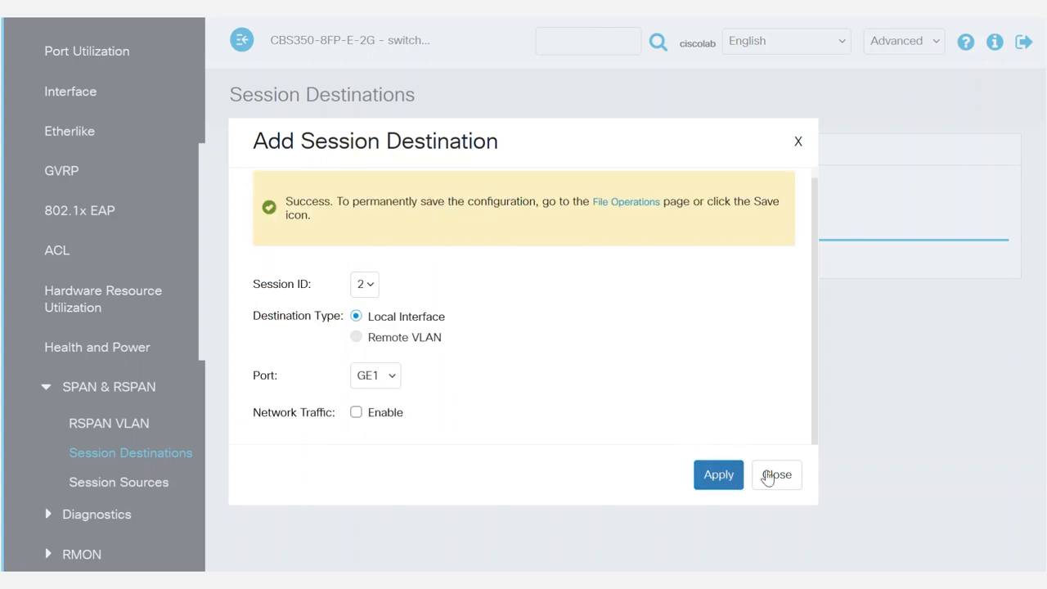
left_click(775, 474)
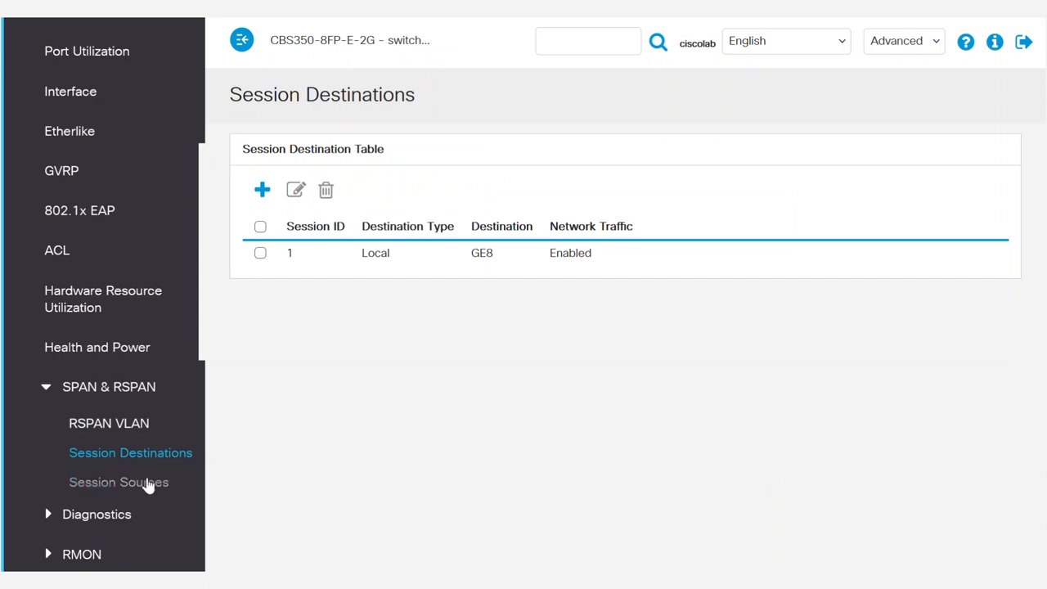
Add GE4 as session 1 source, mirroring Rx and Tx traffic to GE8.
left_click(117, 481)
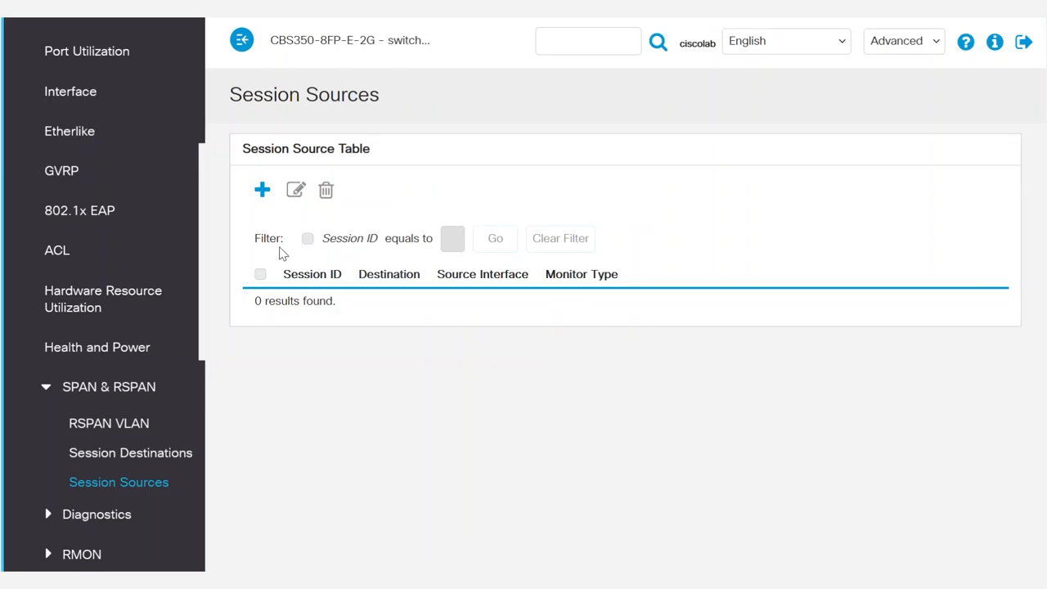
left_click(262, 190)
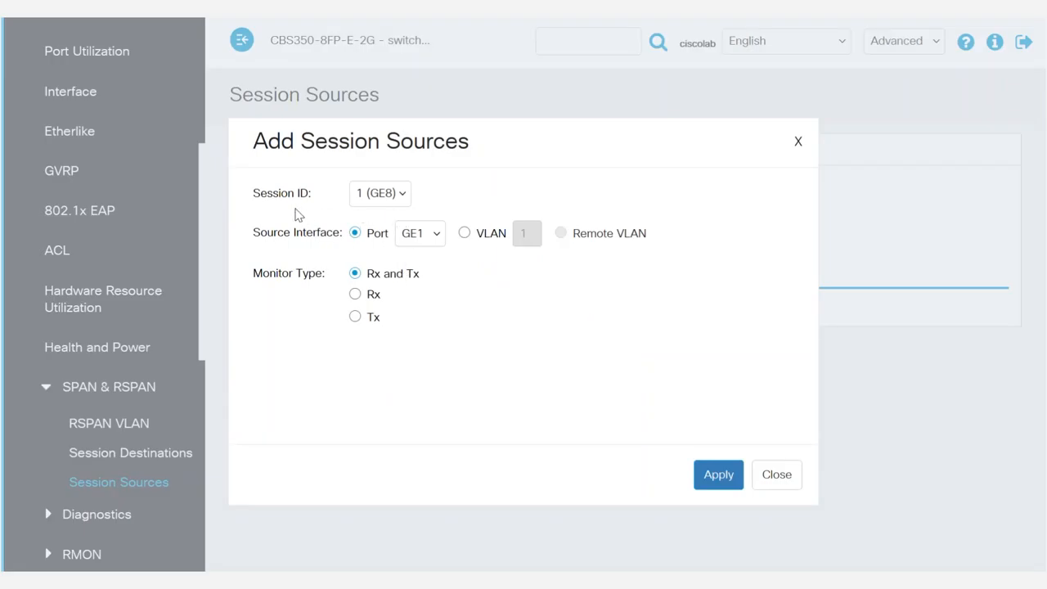
mouse_move(351, 206)
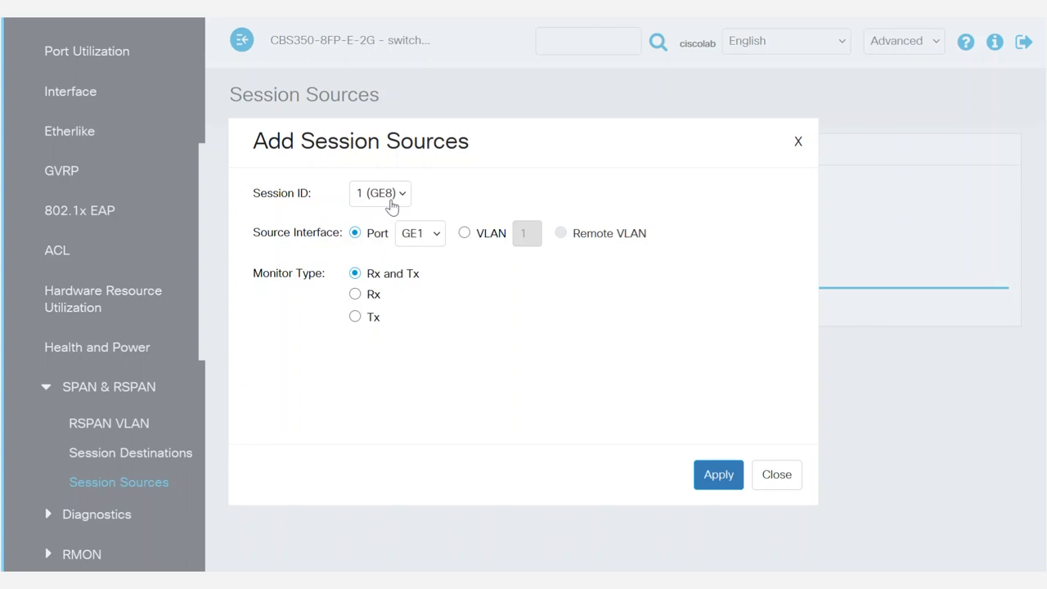
mouse_move(311, 259)
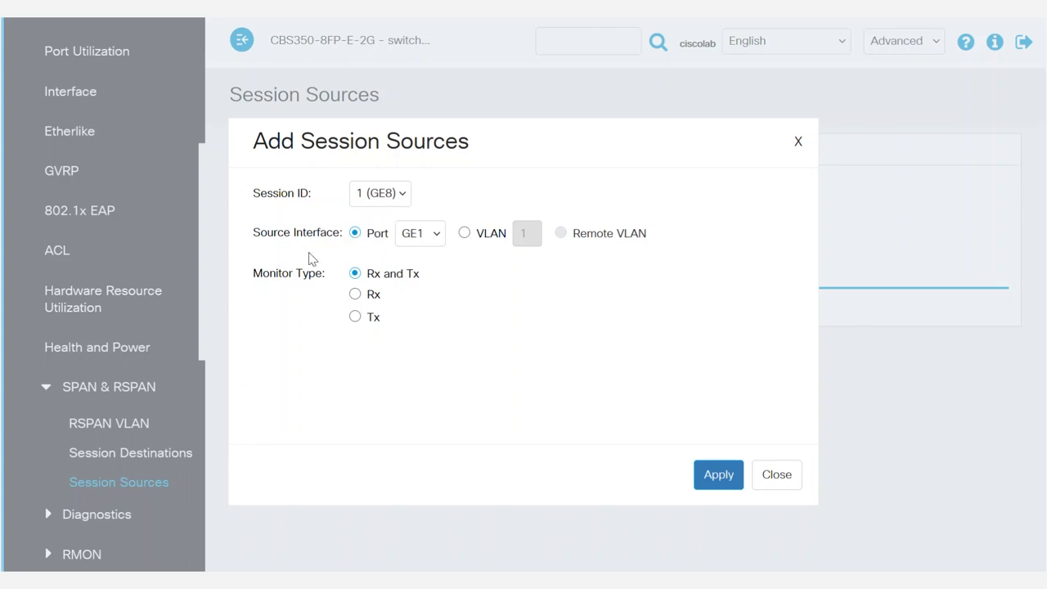
left_click(418, 232)
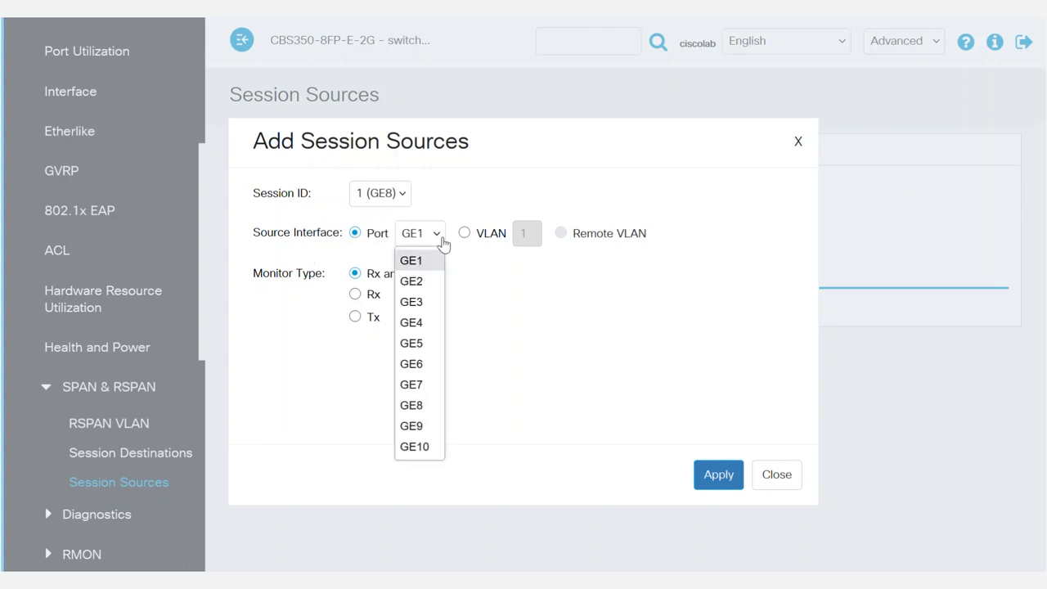
left_click(411, 322)
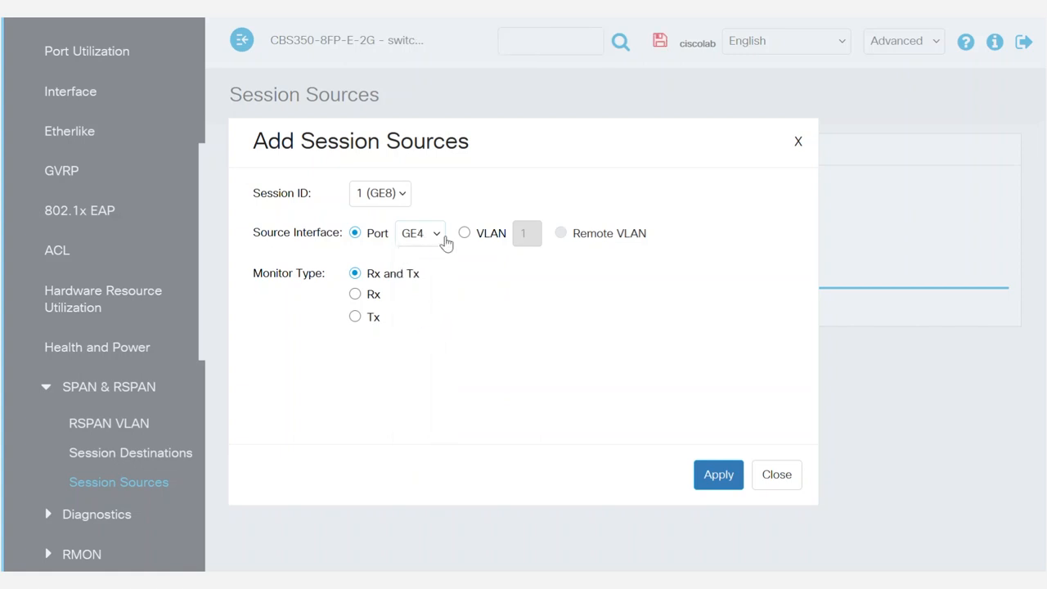
mouse_move(439, 284)
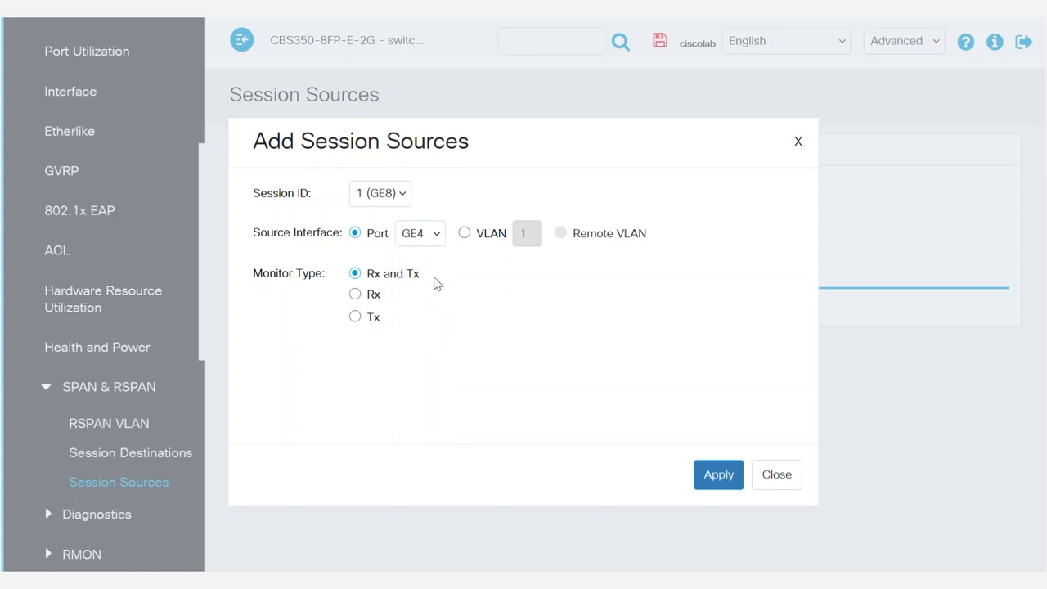
mouse_move(413, 286)
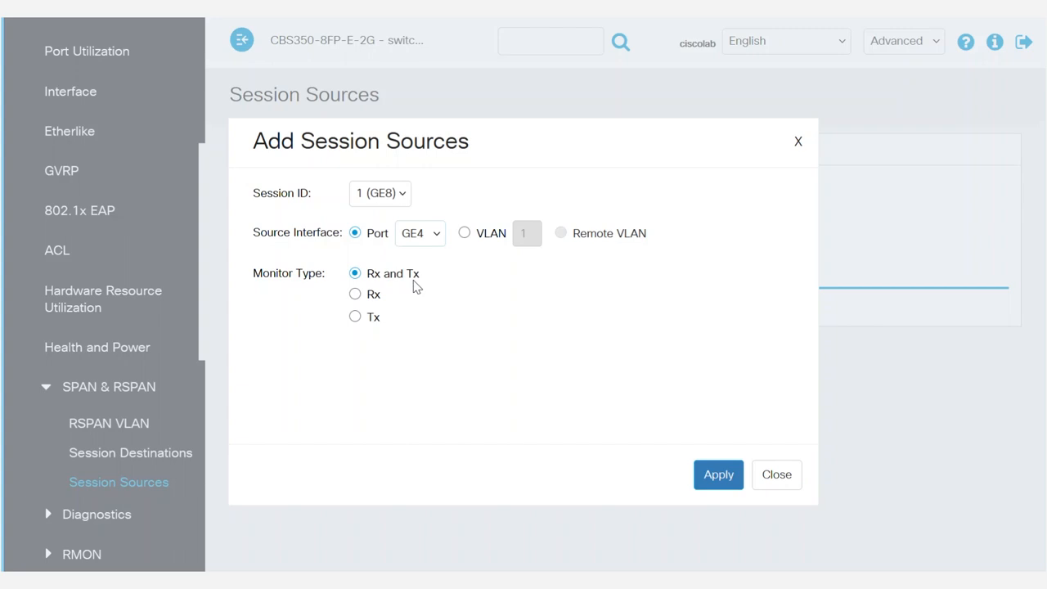
mouse_move(700, 401)
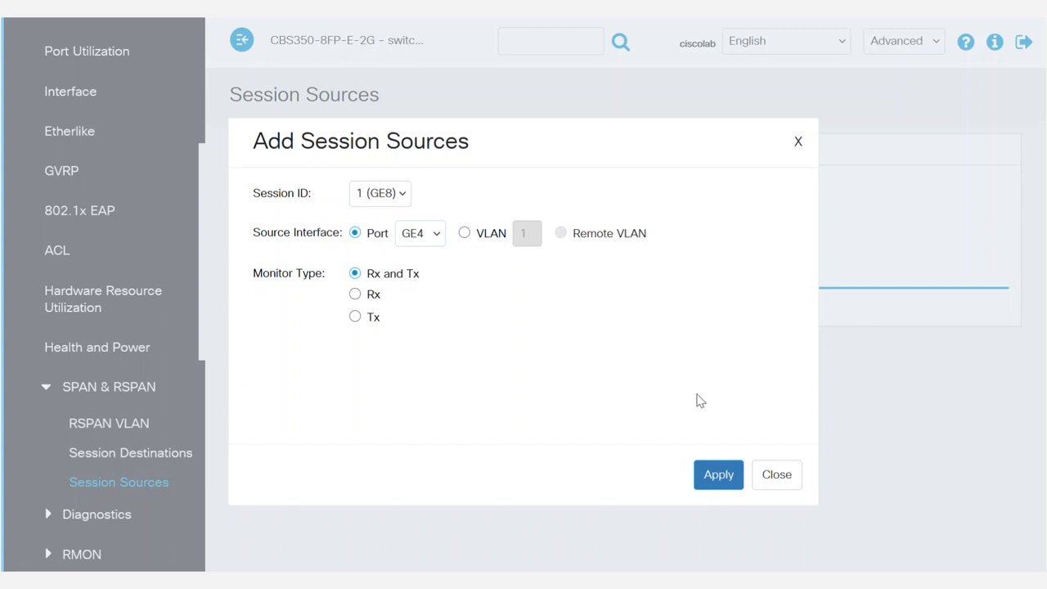
left_click(718, 475)
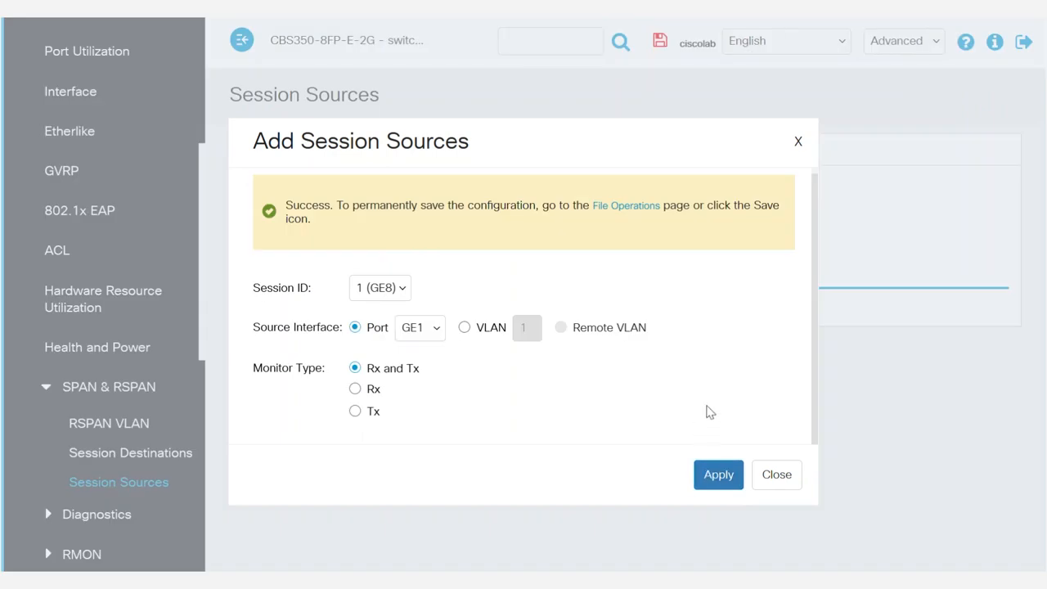
left_click(776, 475)
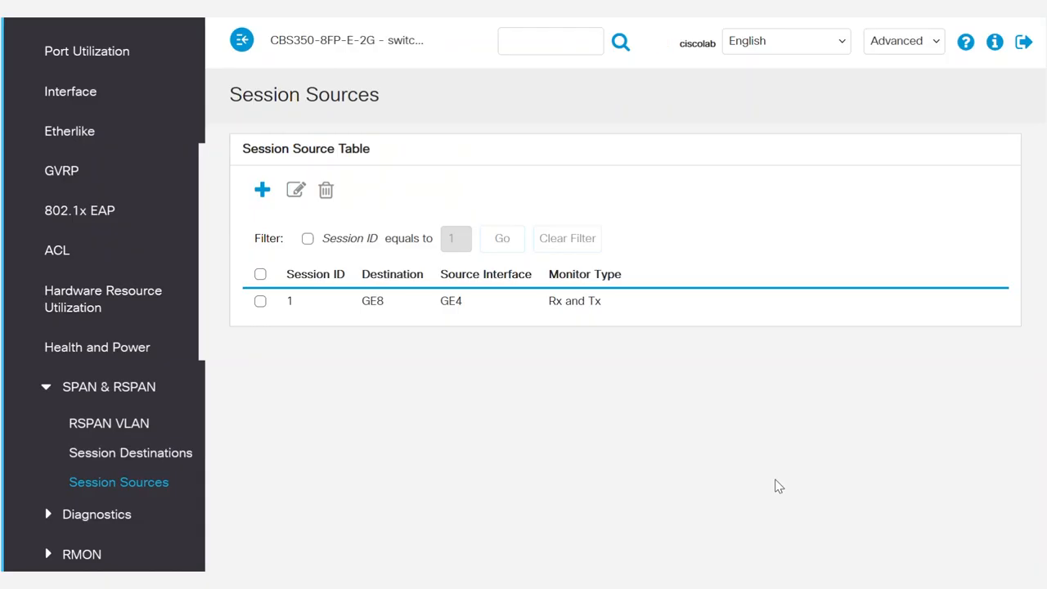
mouse_move(592, 112)
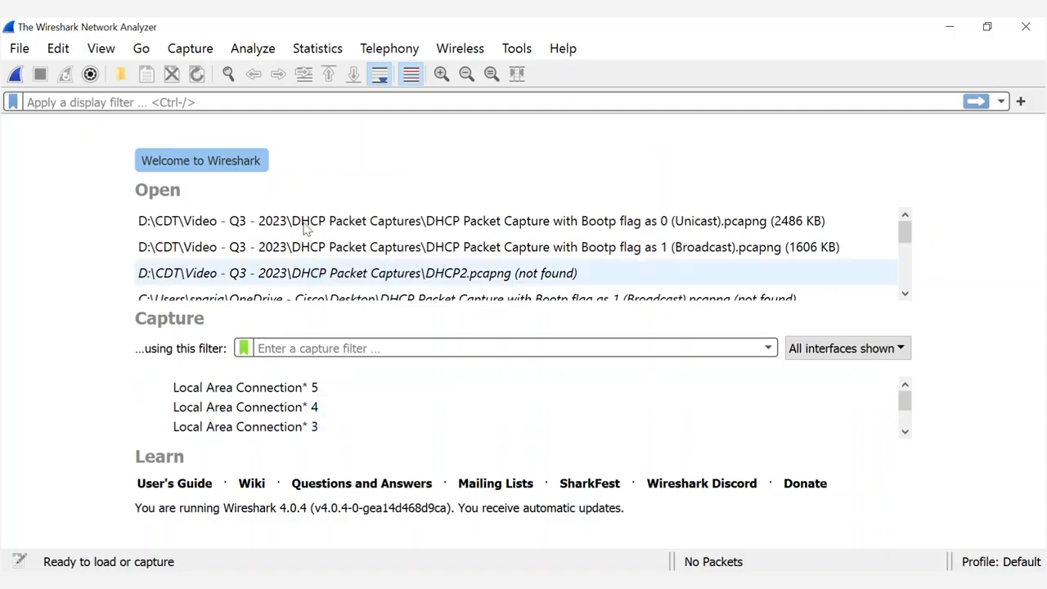
Select the Ethernet interface in Wireshark's capture options for the SPAN capture.
left_click(190, 49)
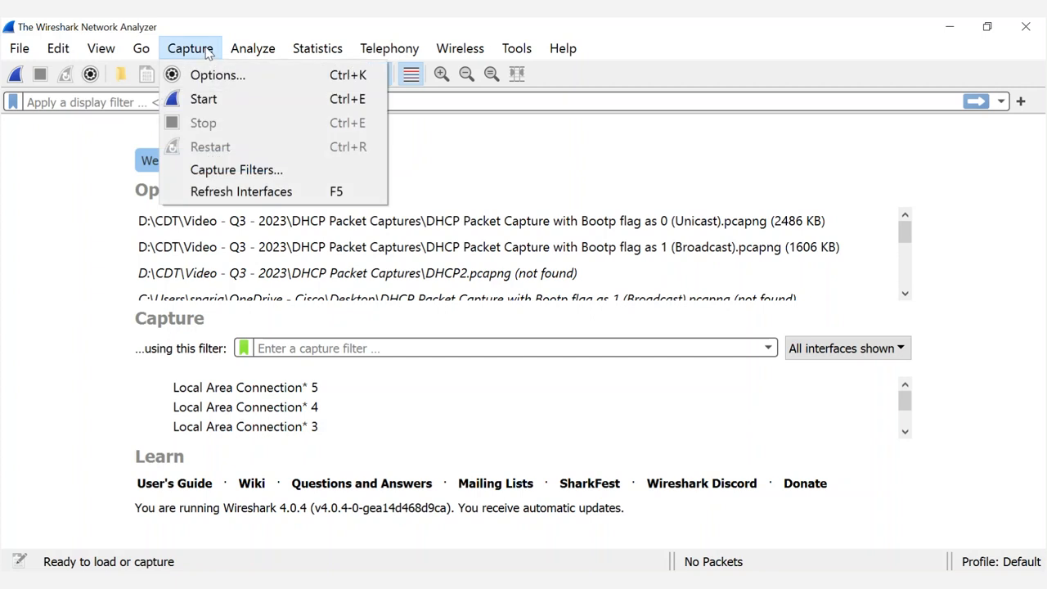
left_click(218, 75)
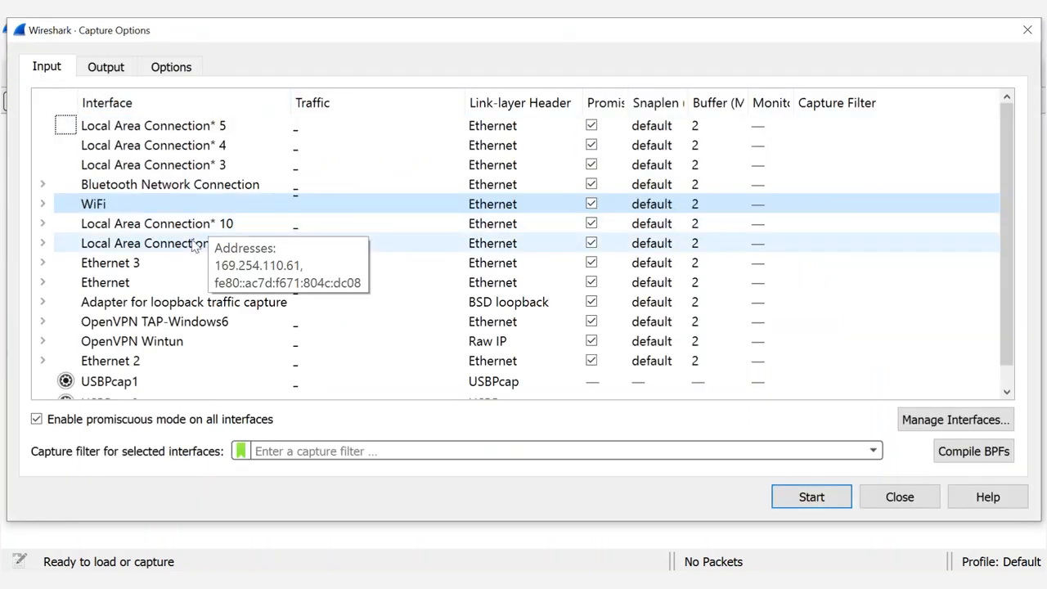
left_click(812, 497)
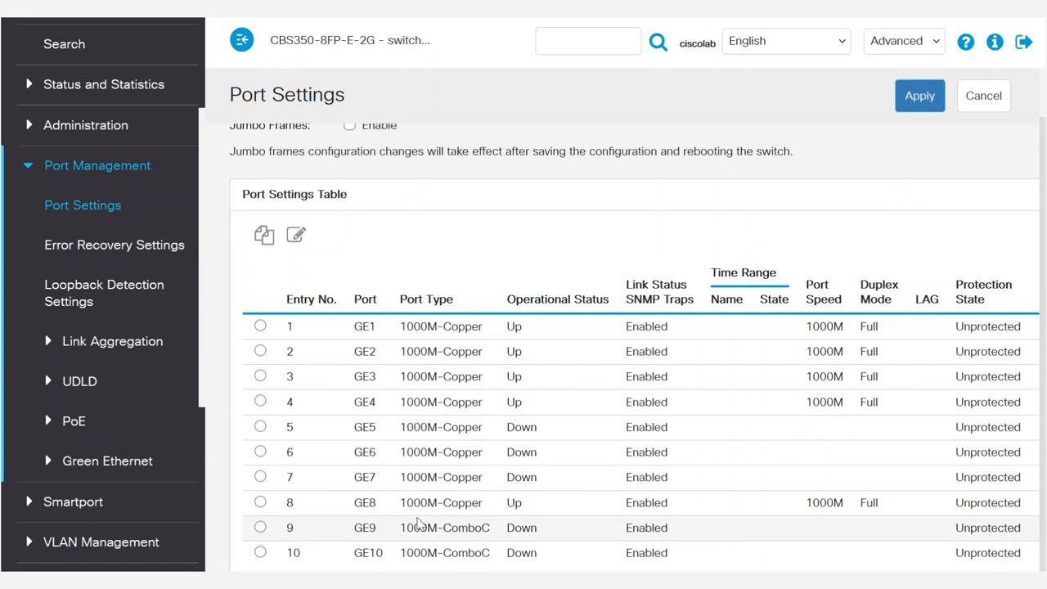
mouse_move(367, 502)
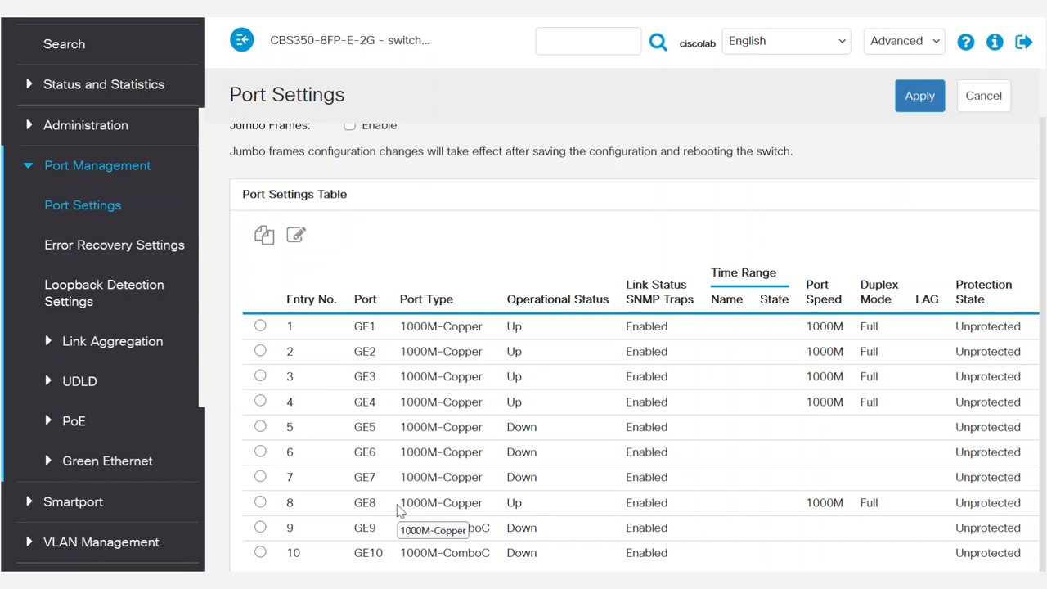
mouse_move(392, 406)
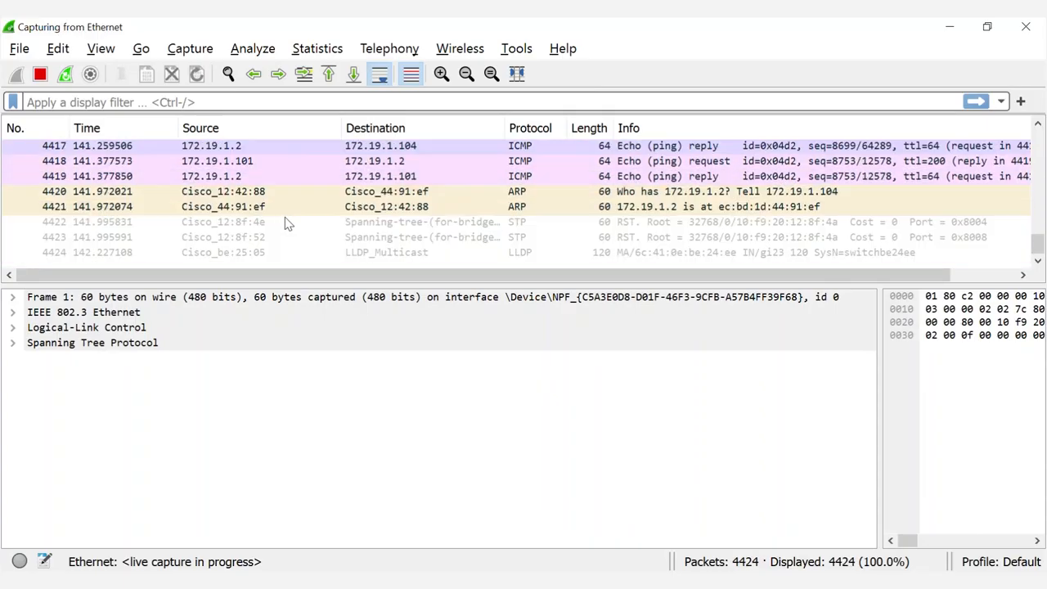
Stop the Ethernet capture at 4,484 packets and choose to save it under a new name.
left_click(39, 73)
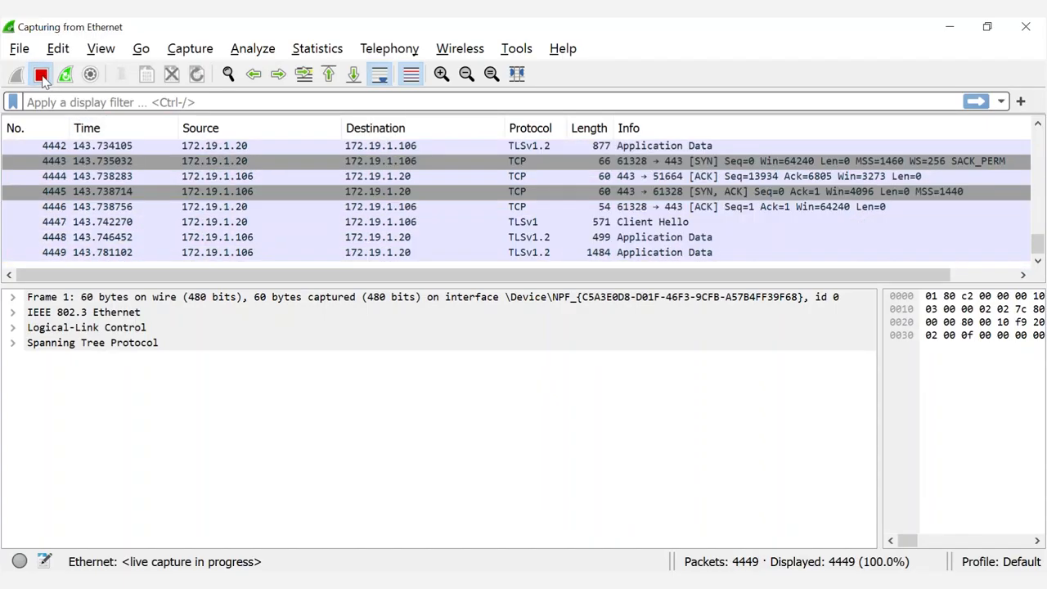
left_click(40, 75)
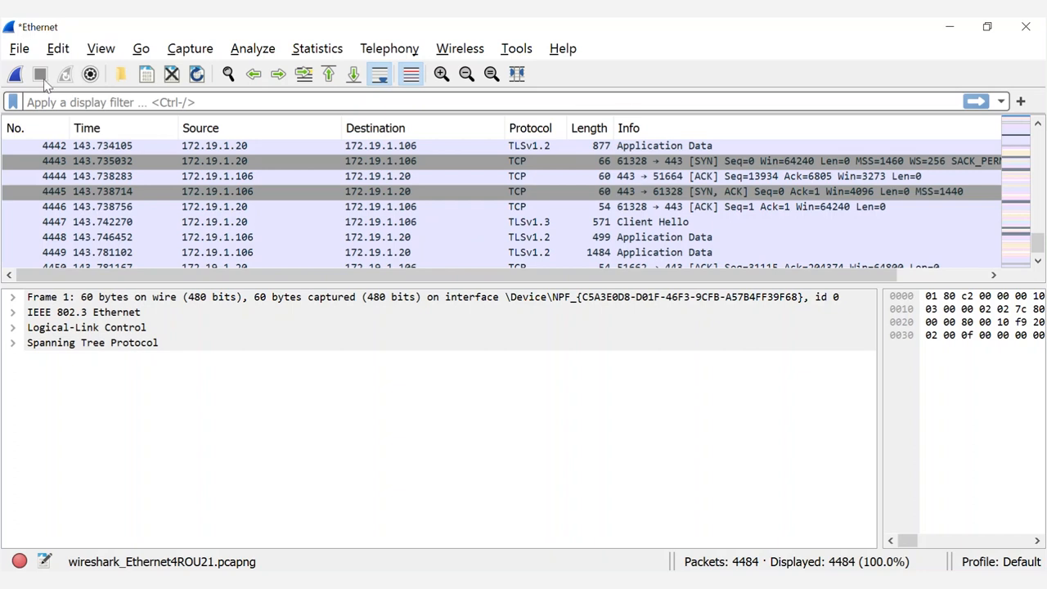
mouse_move(39, 73)
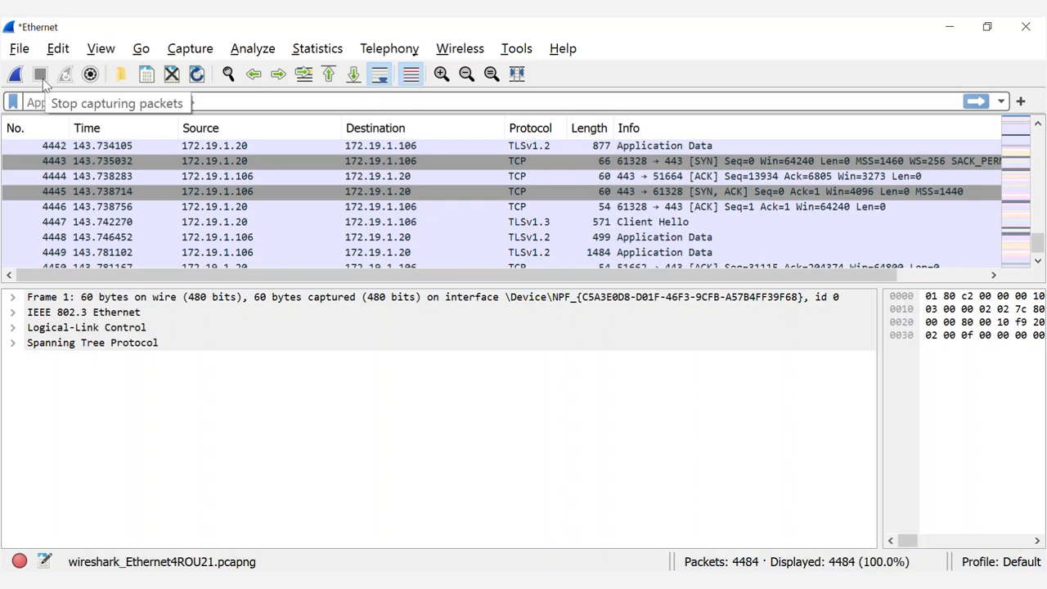
left_click(20, 49)
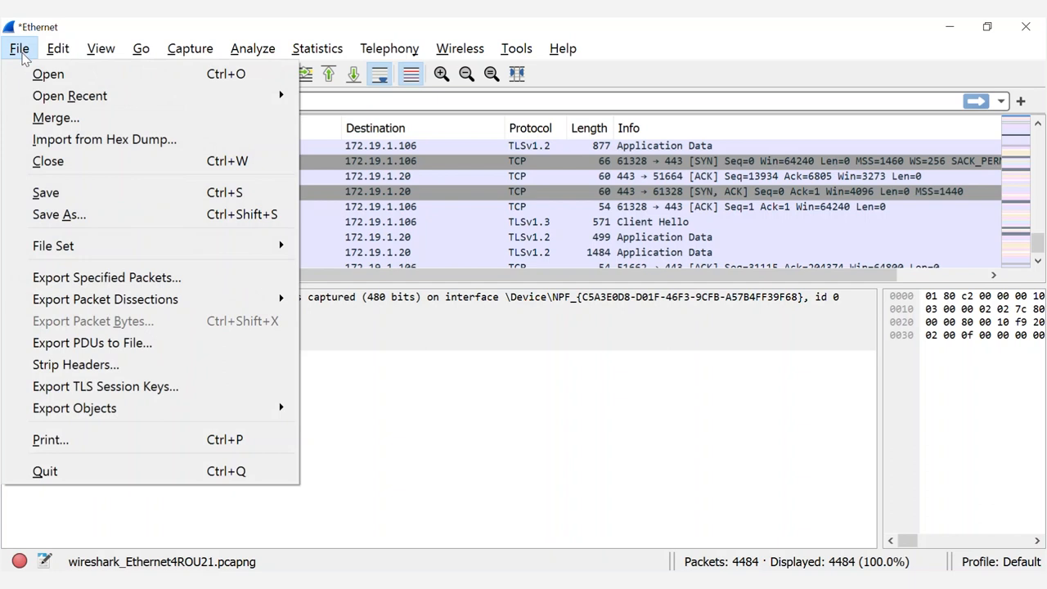
mouse_move(59, 214)
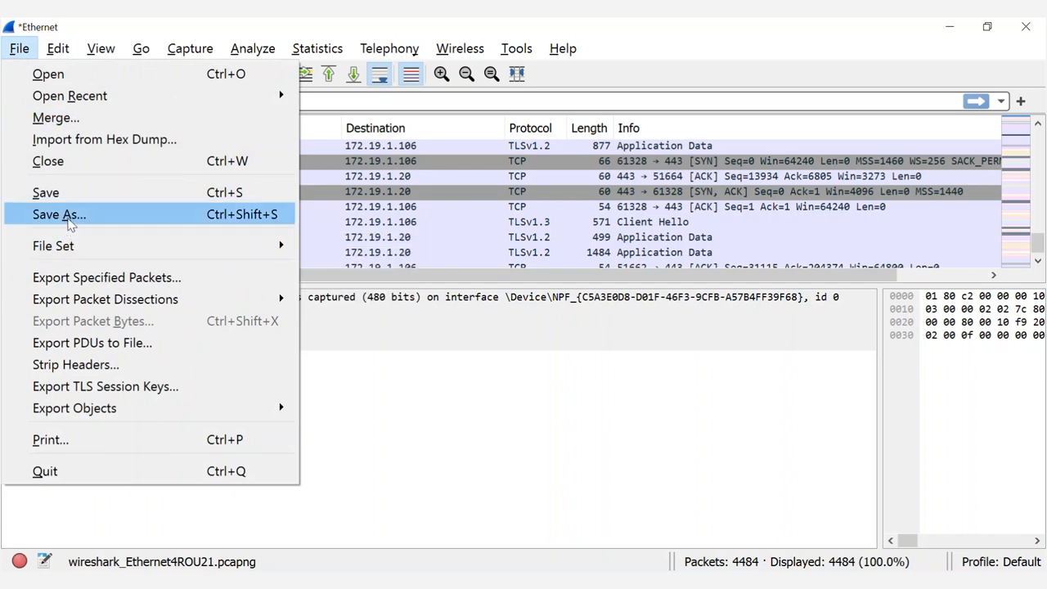
left_click(59, 213)
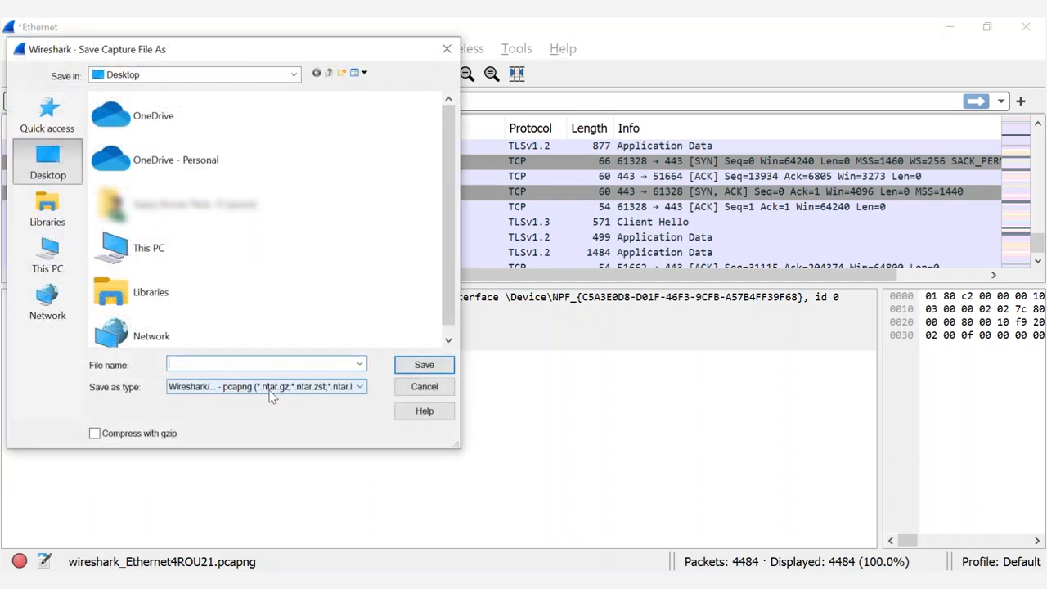
mouse_move(242, 386)
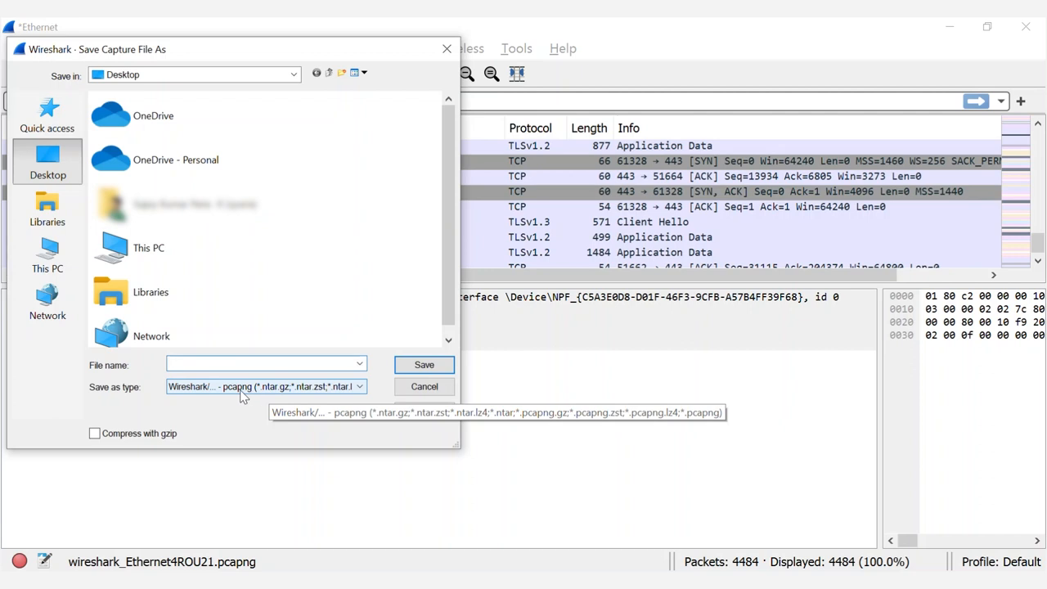
Save the capture file as Packetcapture.pcapng.
left_click(262, 364)
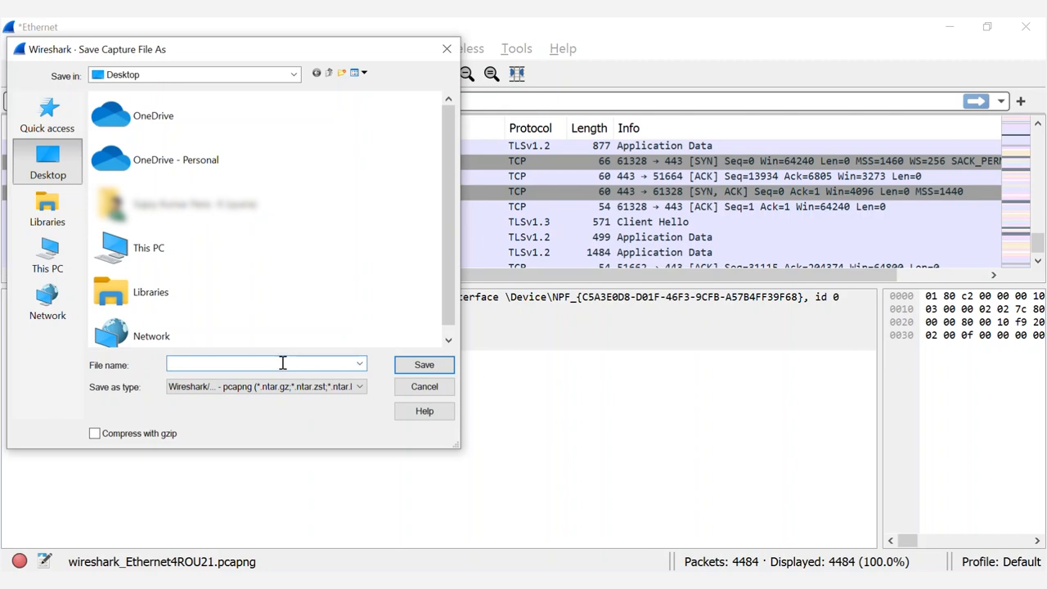
type("Packets")
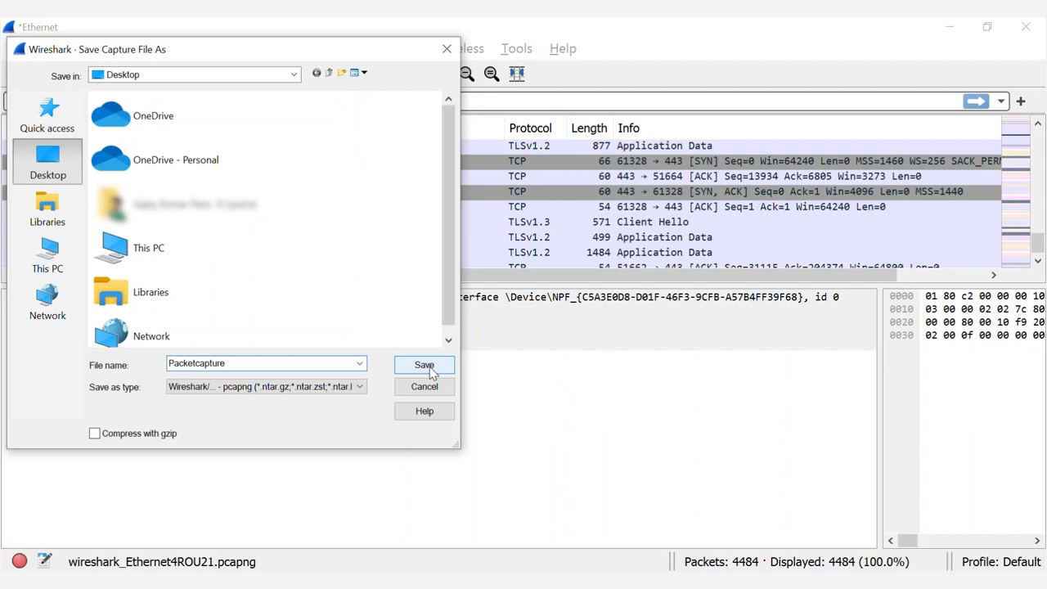
left_click(423, 365)
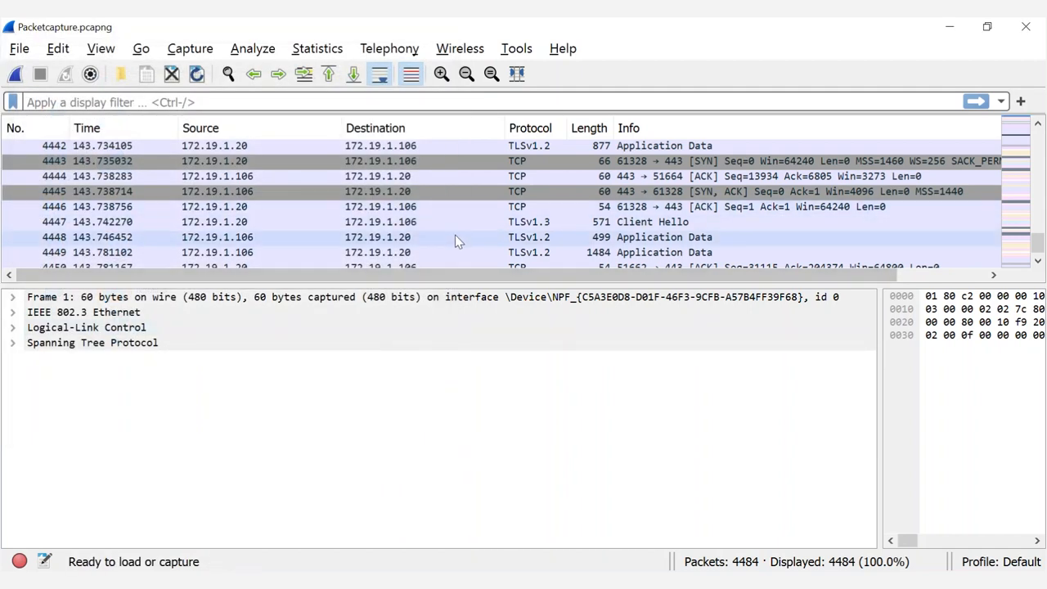